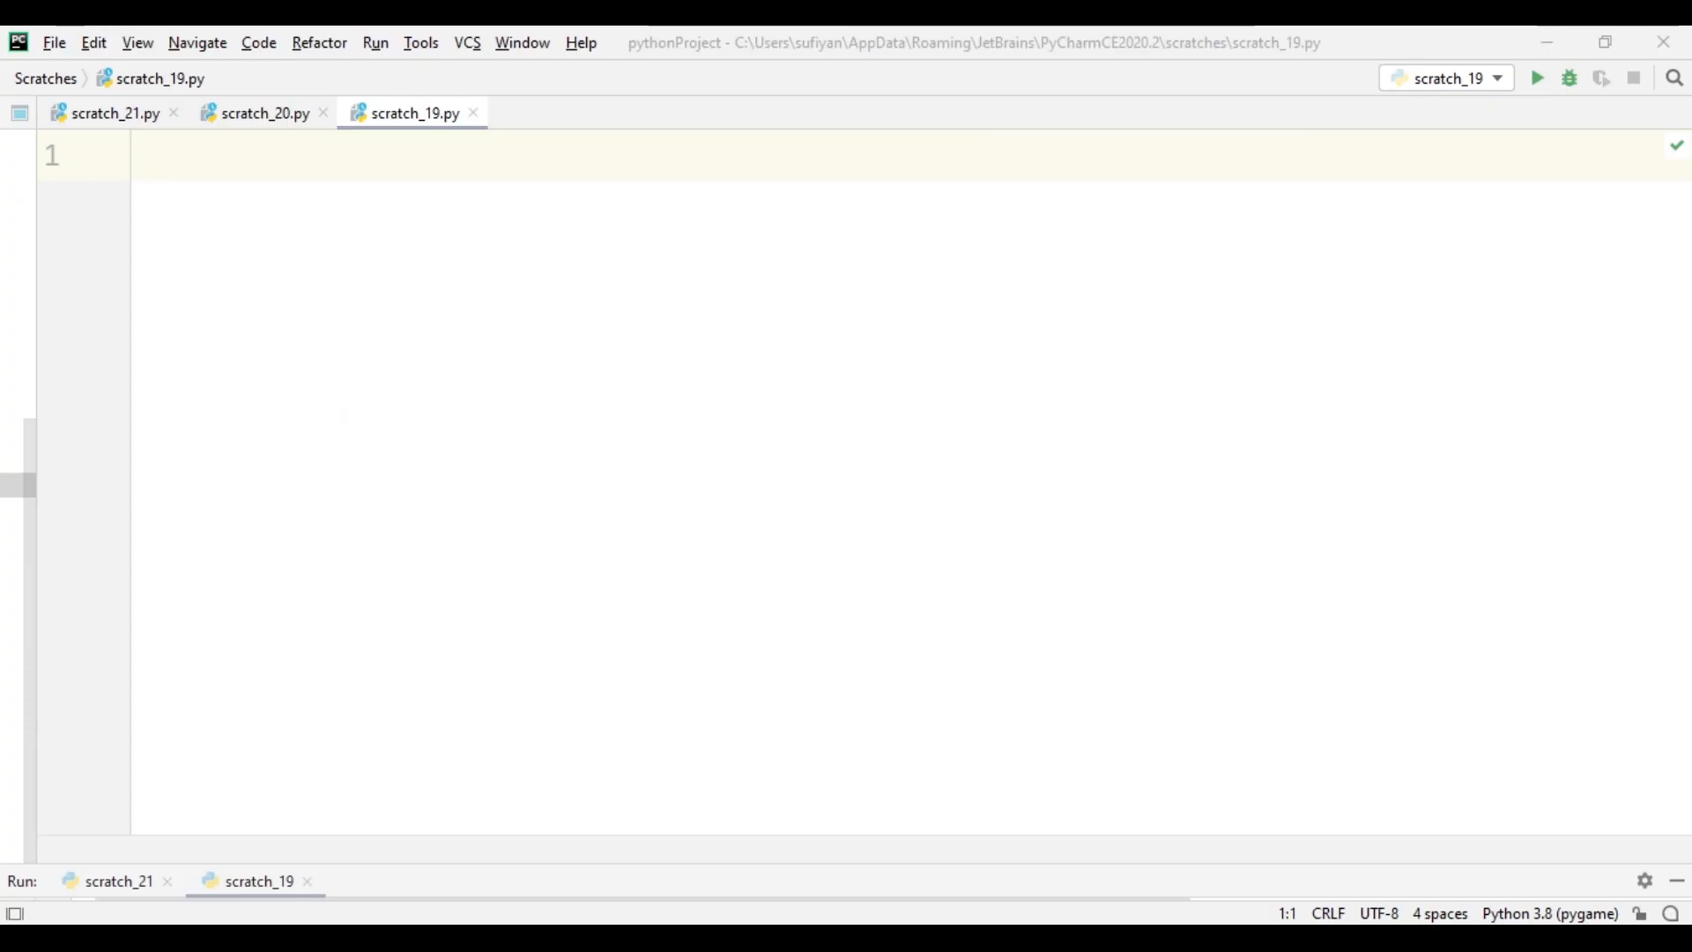
Write import turtle, turtle.speed(0) and turtle.pensize(4) on the first lines.
text(import tu)
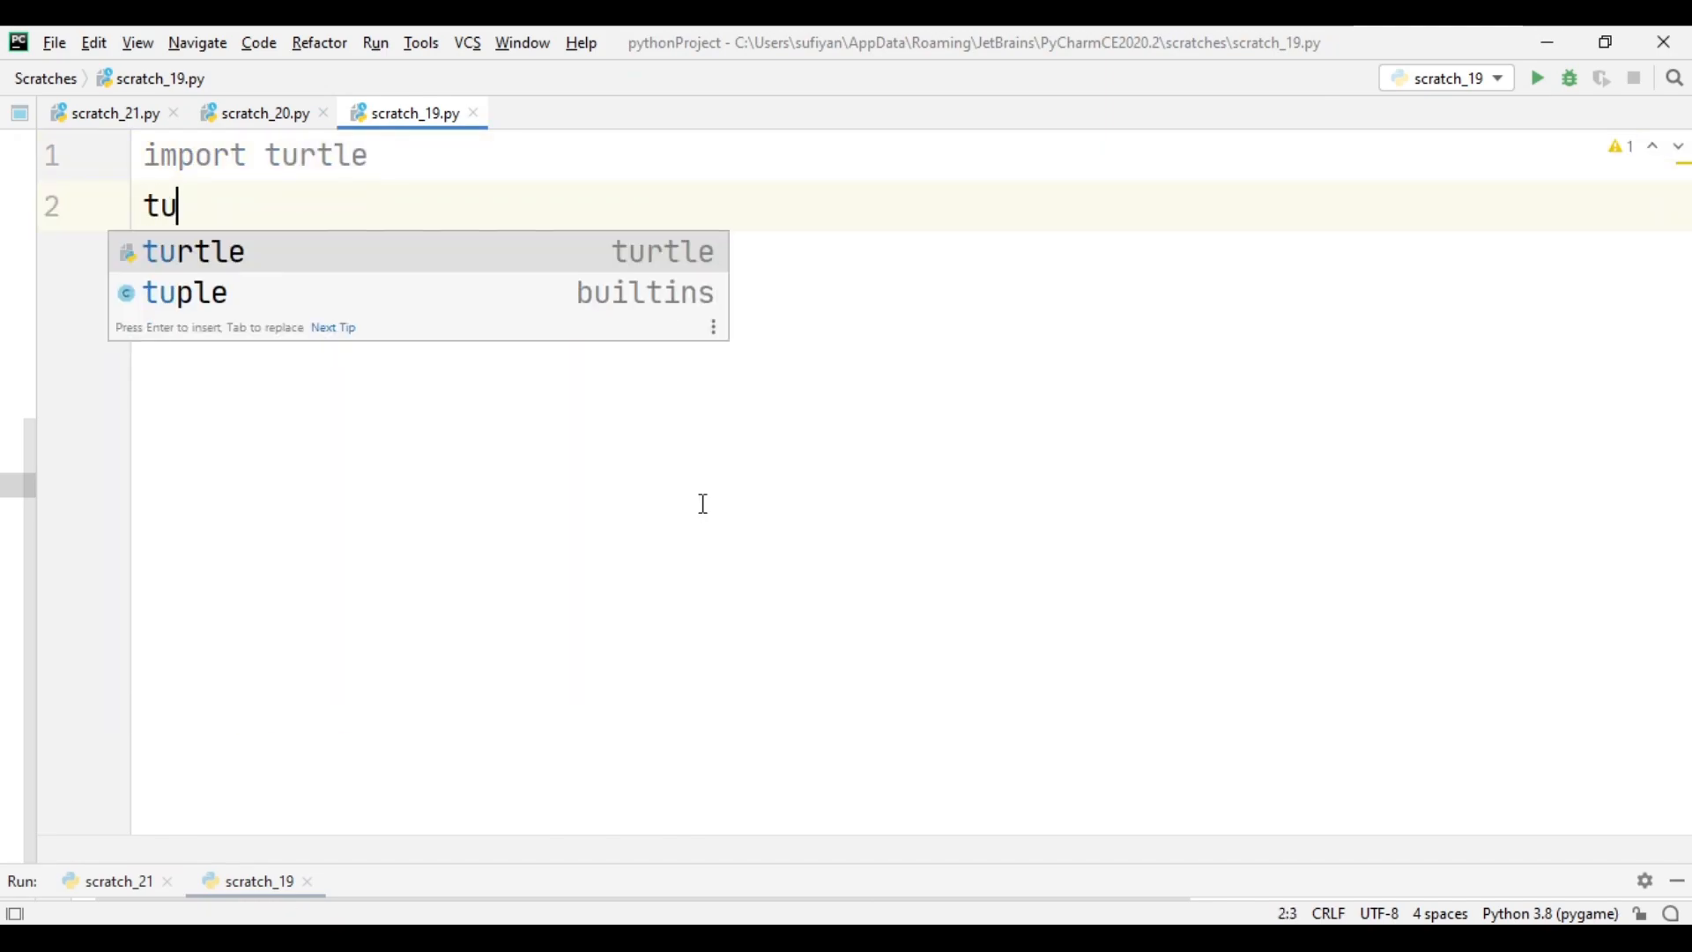
text(rtle.speed()
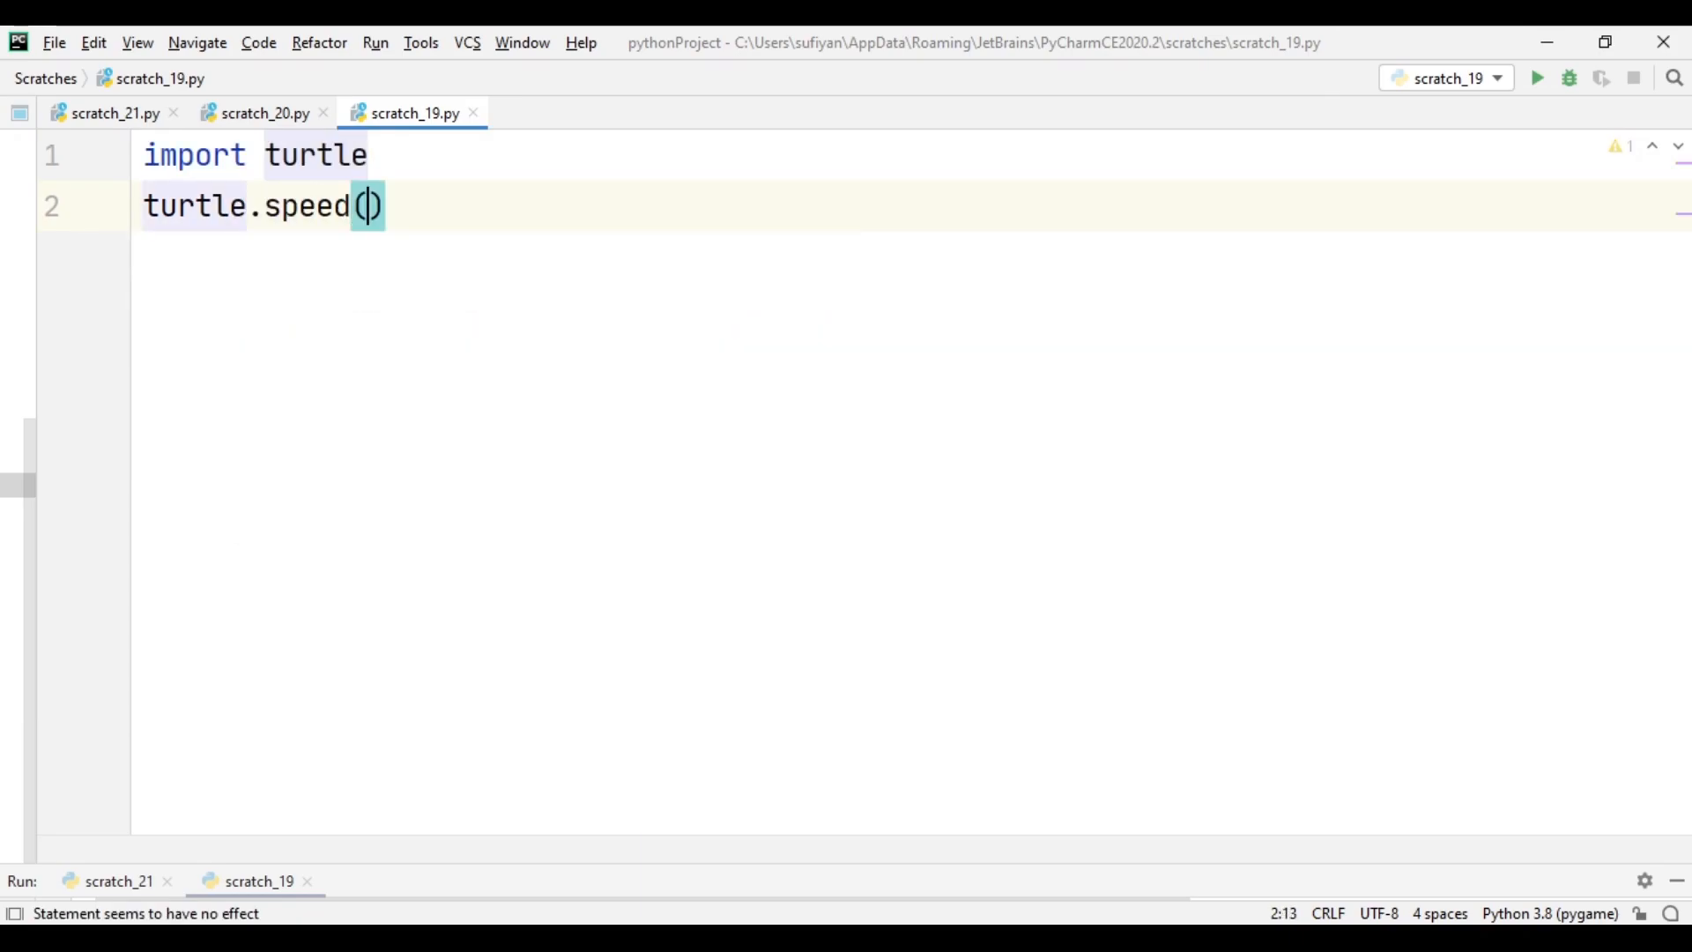
text(0)
text(turtle)
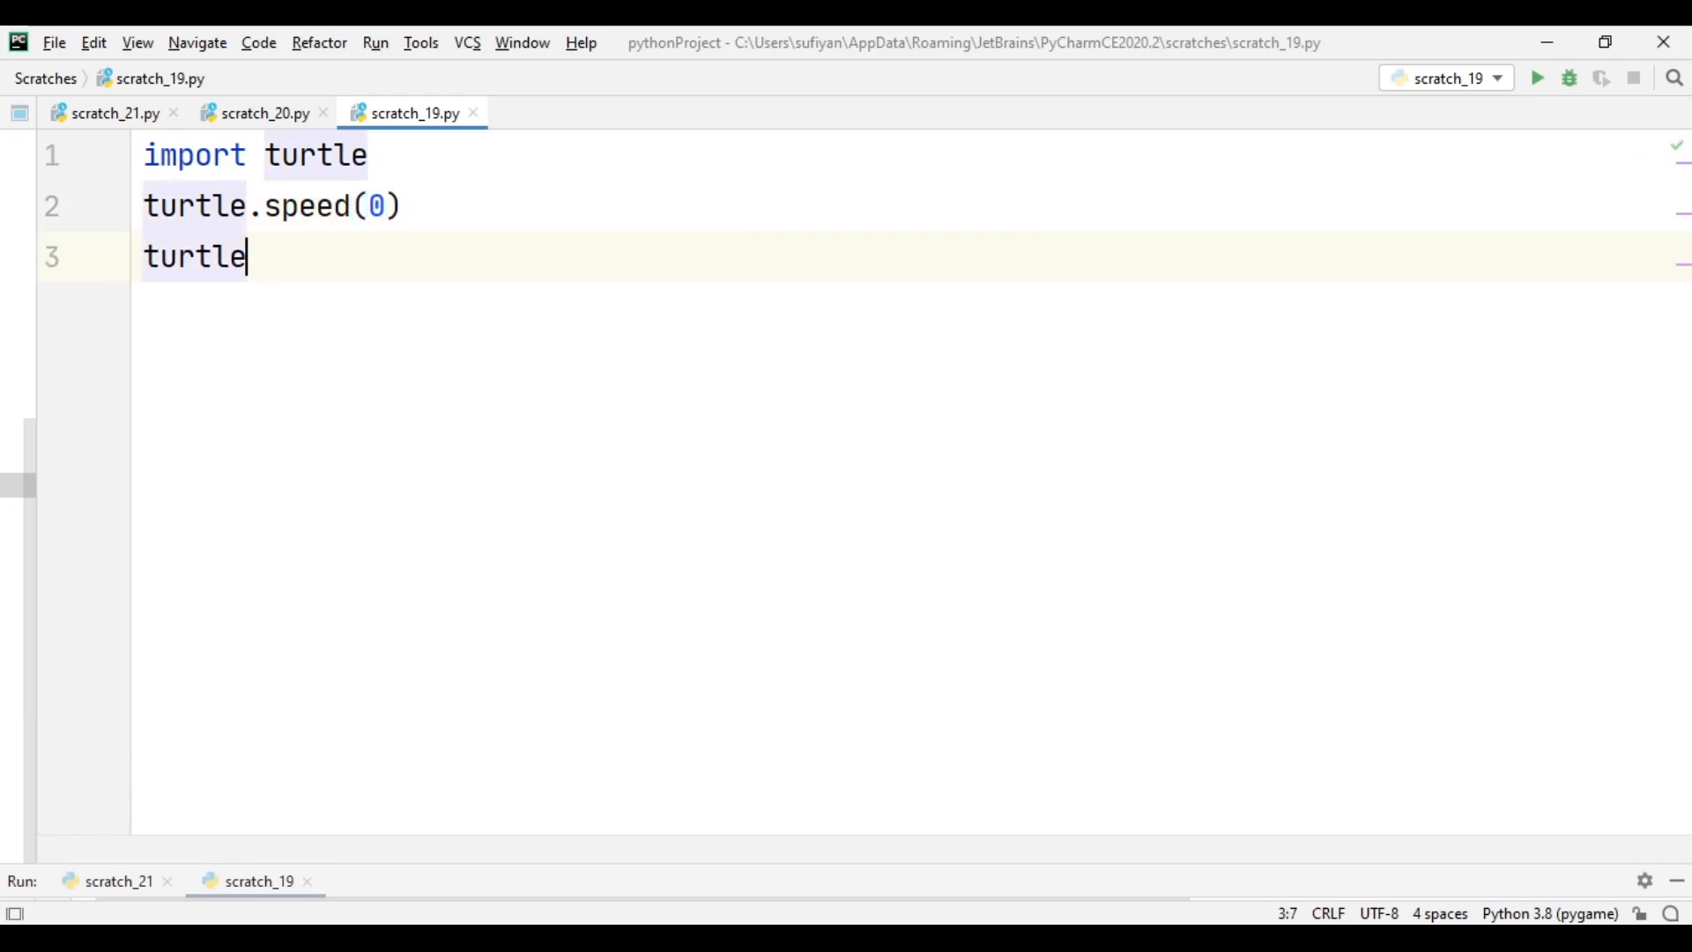
text(.pensize())
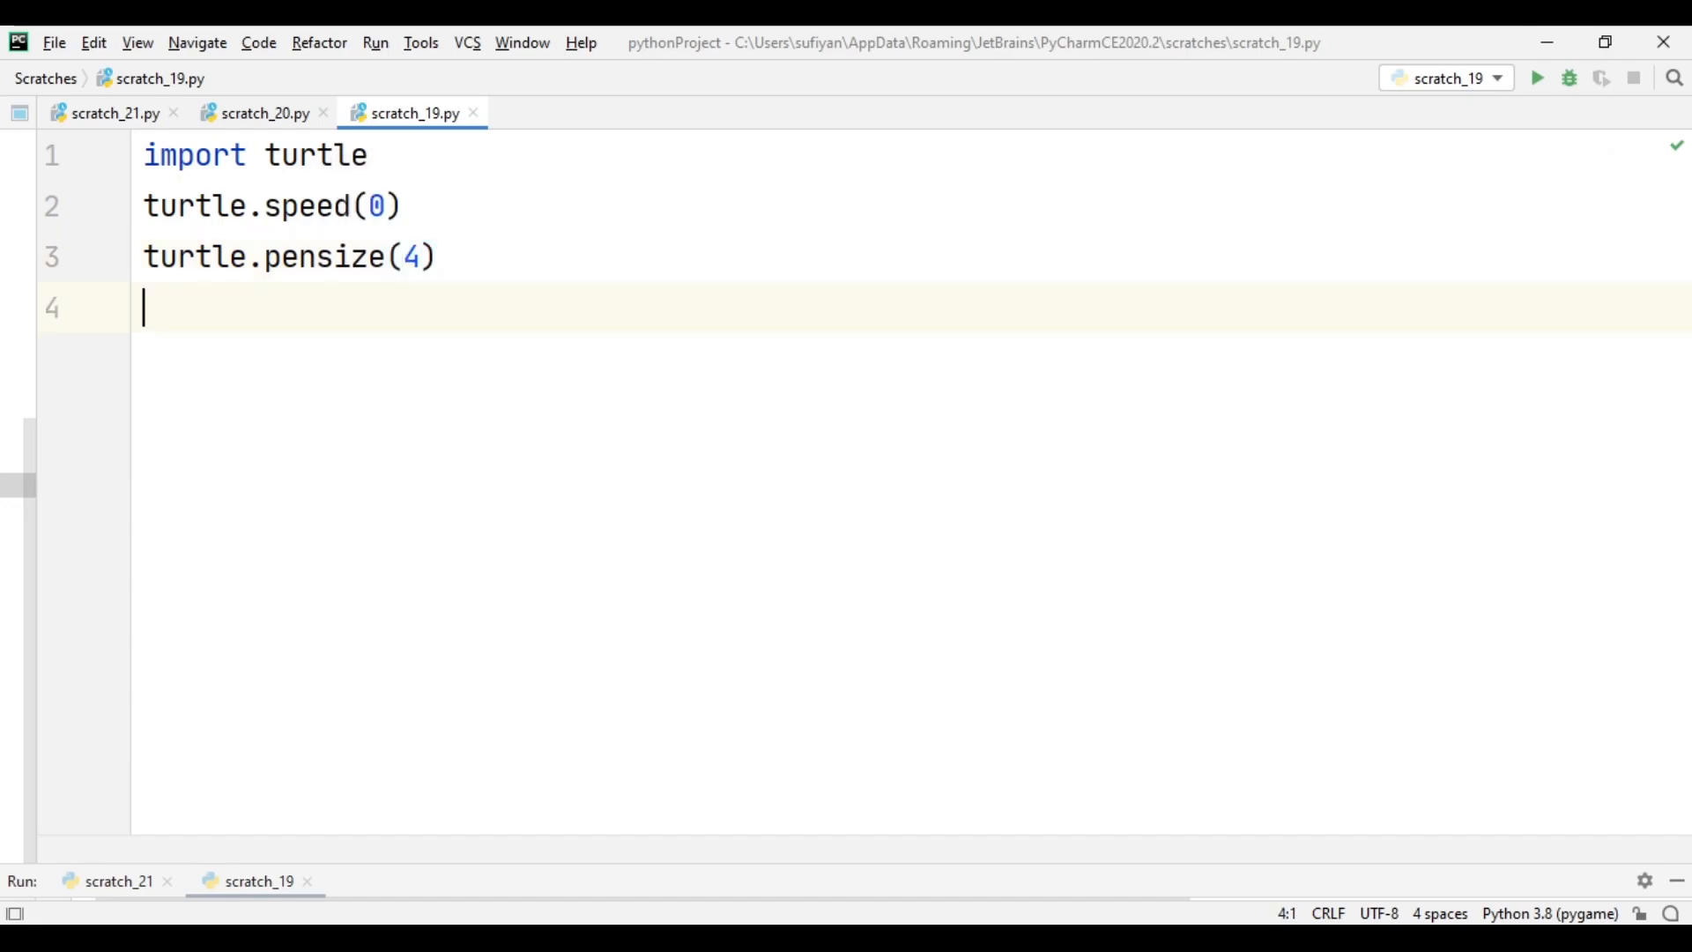
Add turtle.bgcolor('black') as line 4 to set a black background.
text(turtle.)
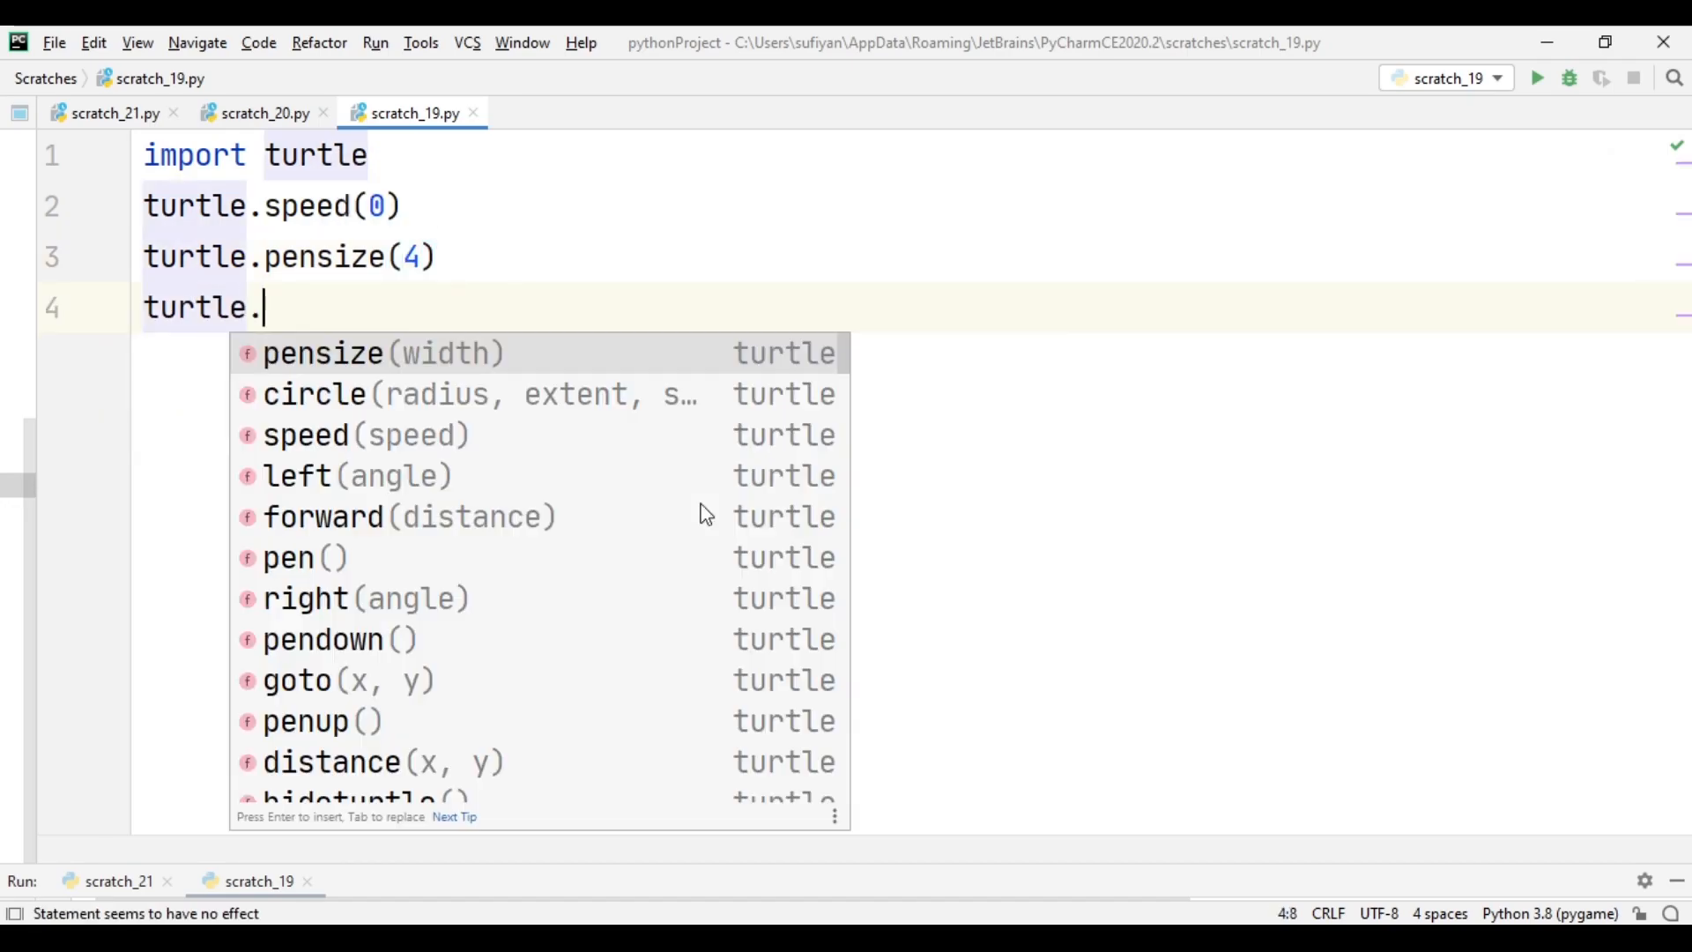
text(bgcolor(''))
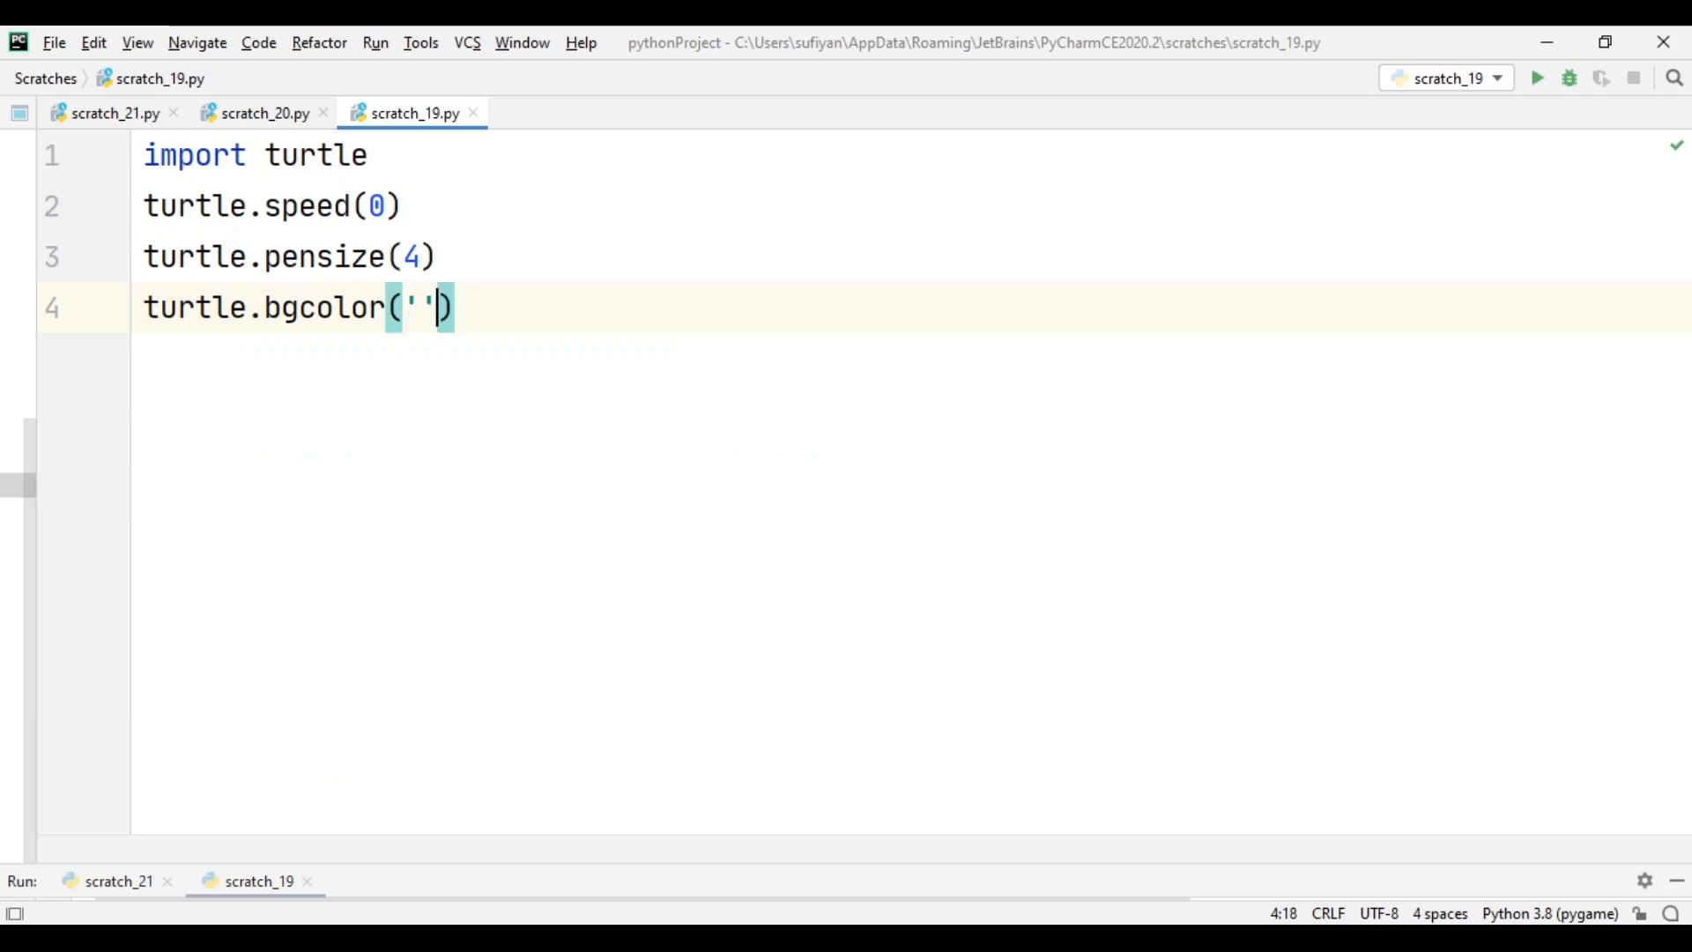
text(black)
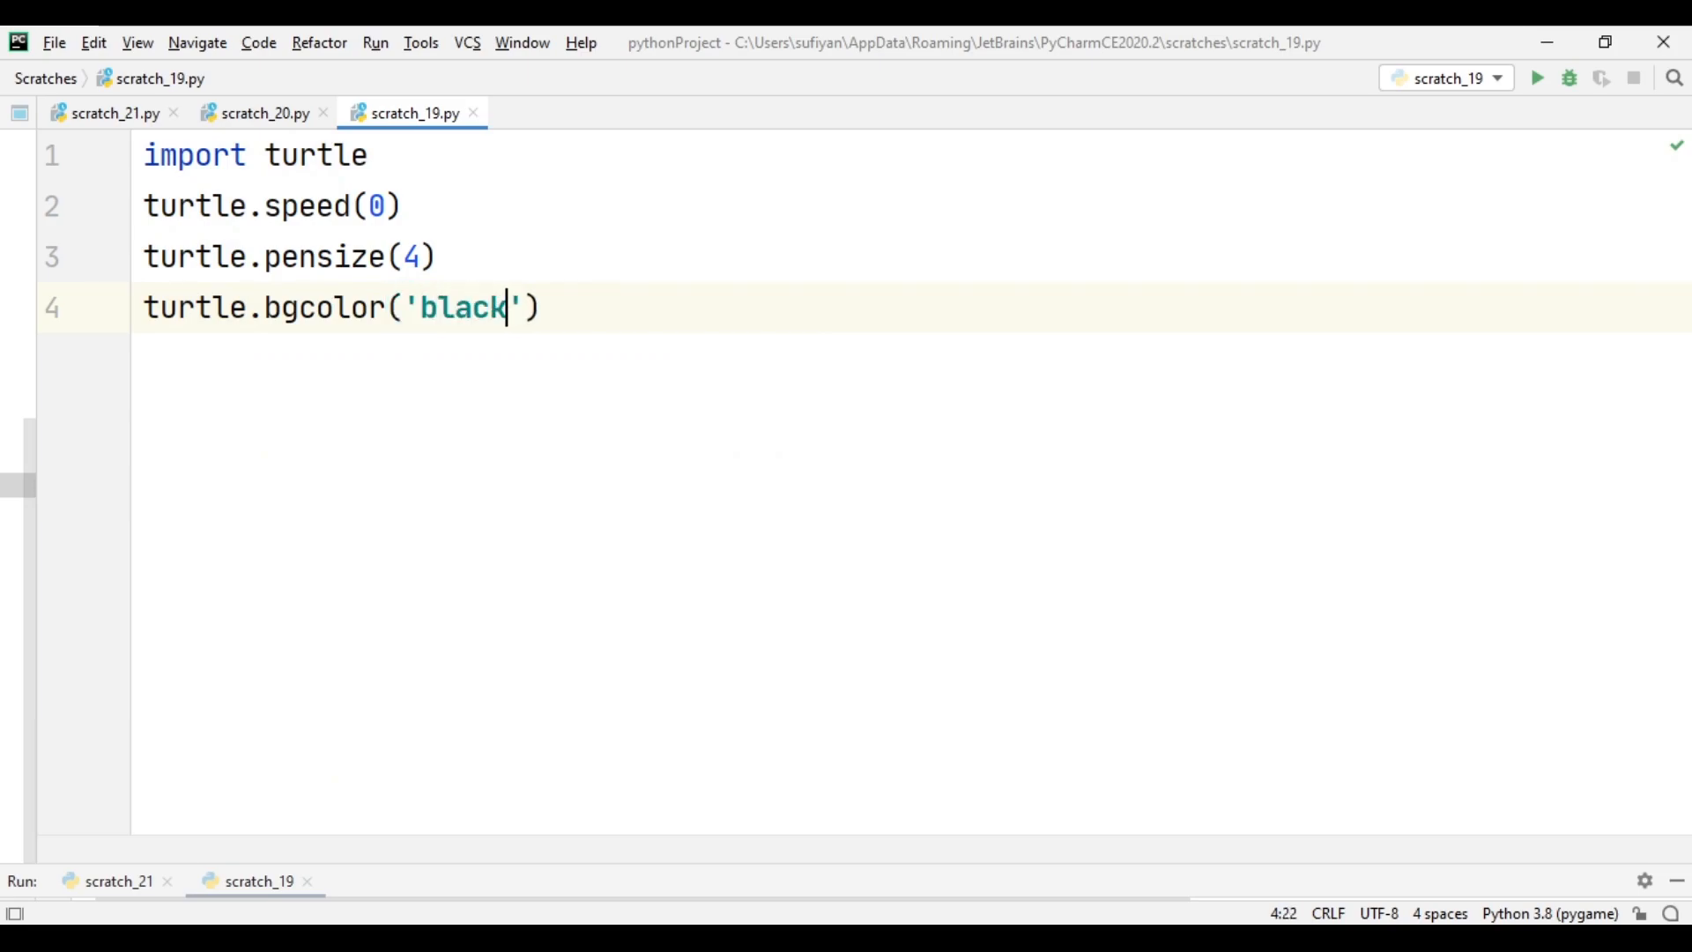
key(End)
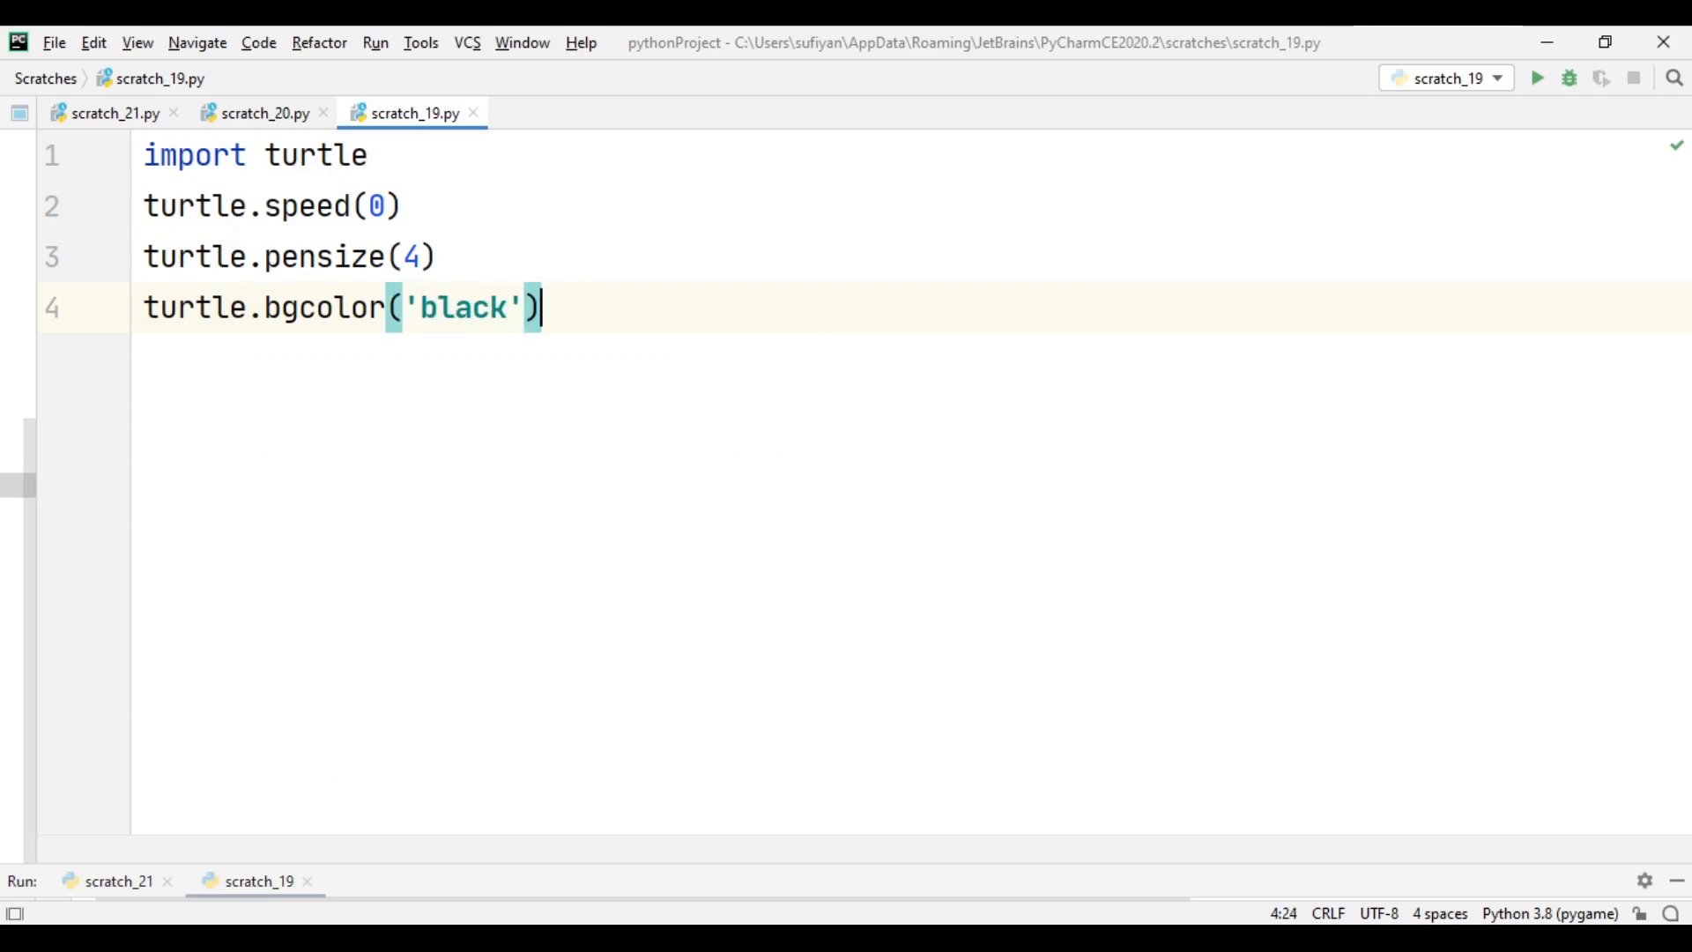
Write for i in range(80): with an indented if i%2==0: check, beginning turtle.circle.
text(for)
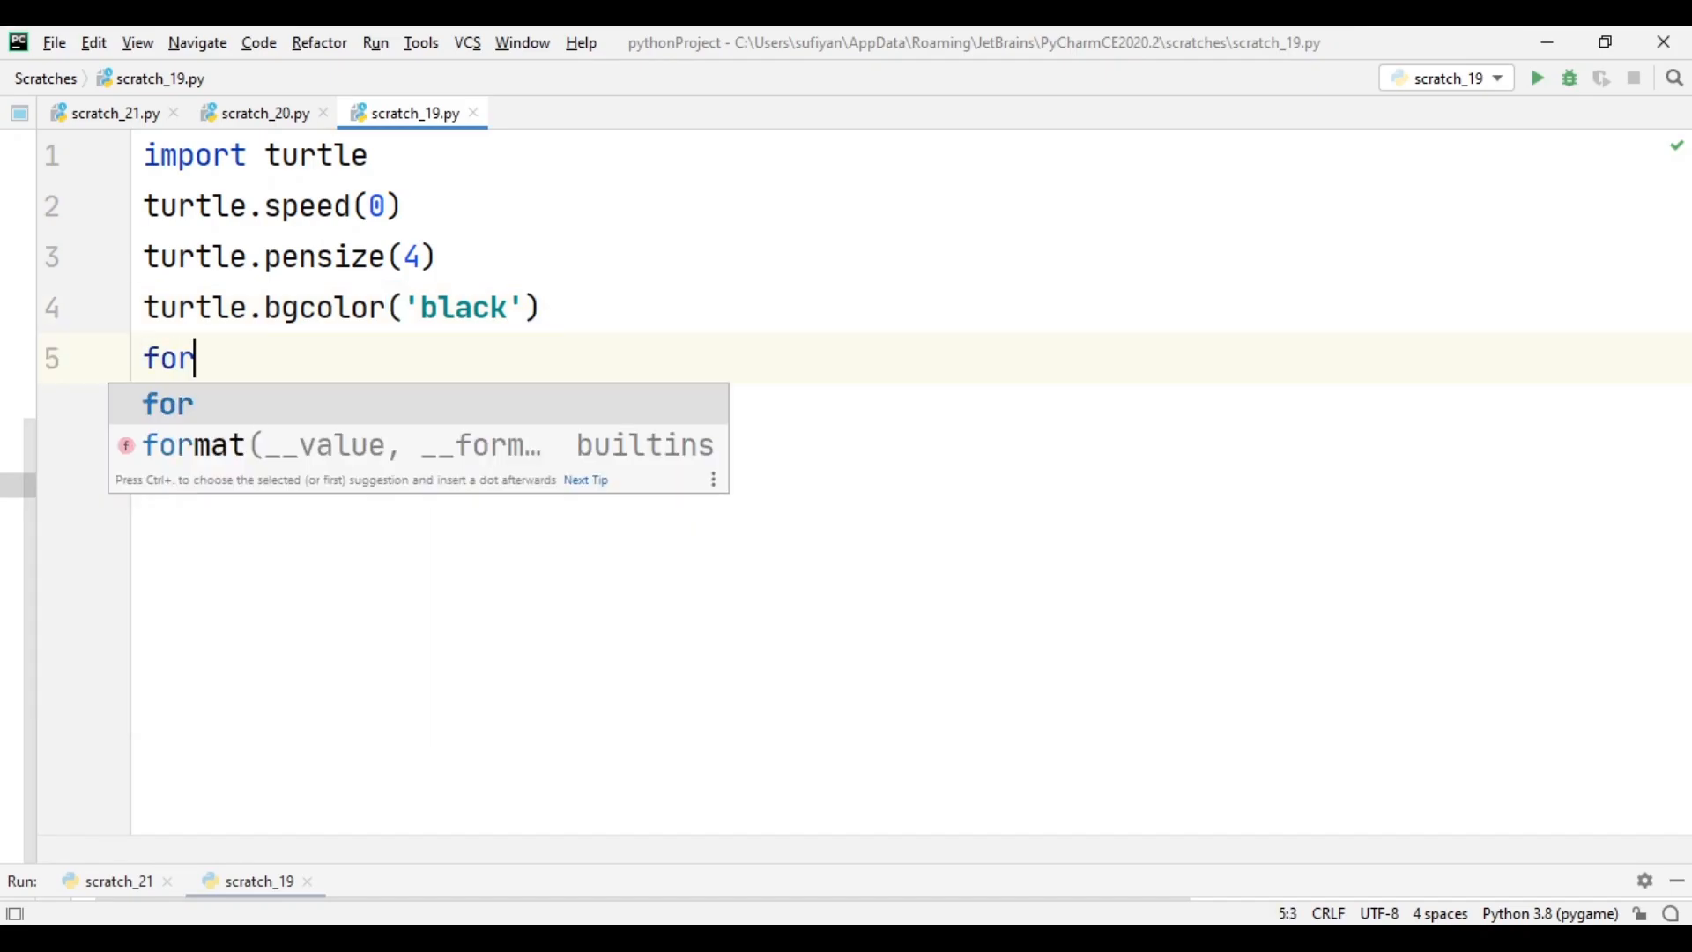
text(i in range()
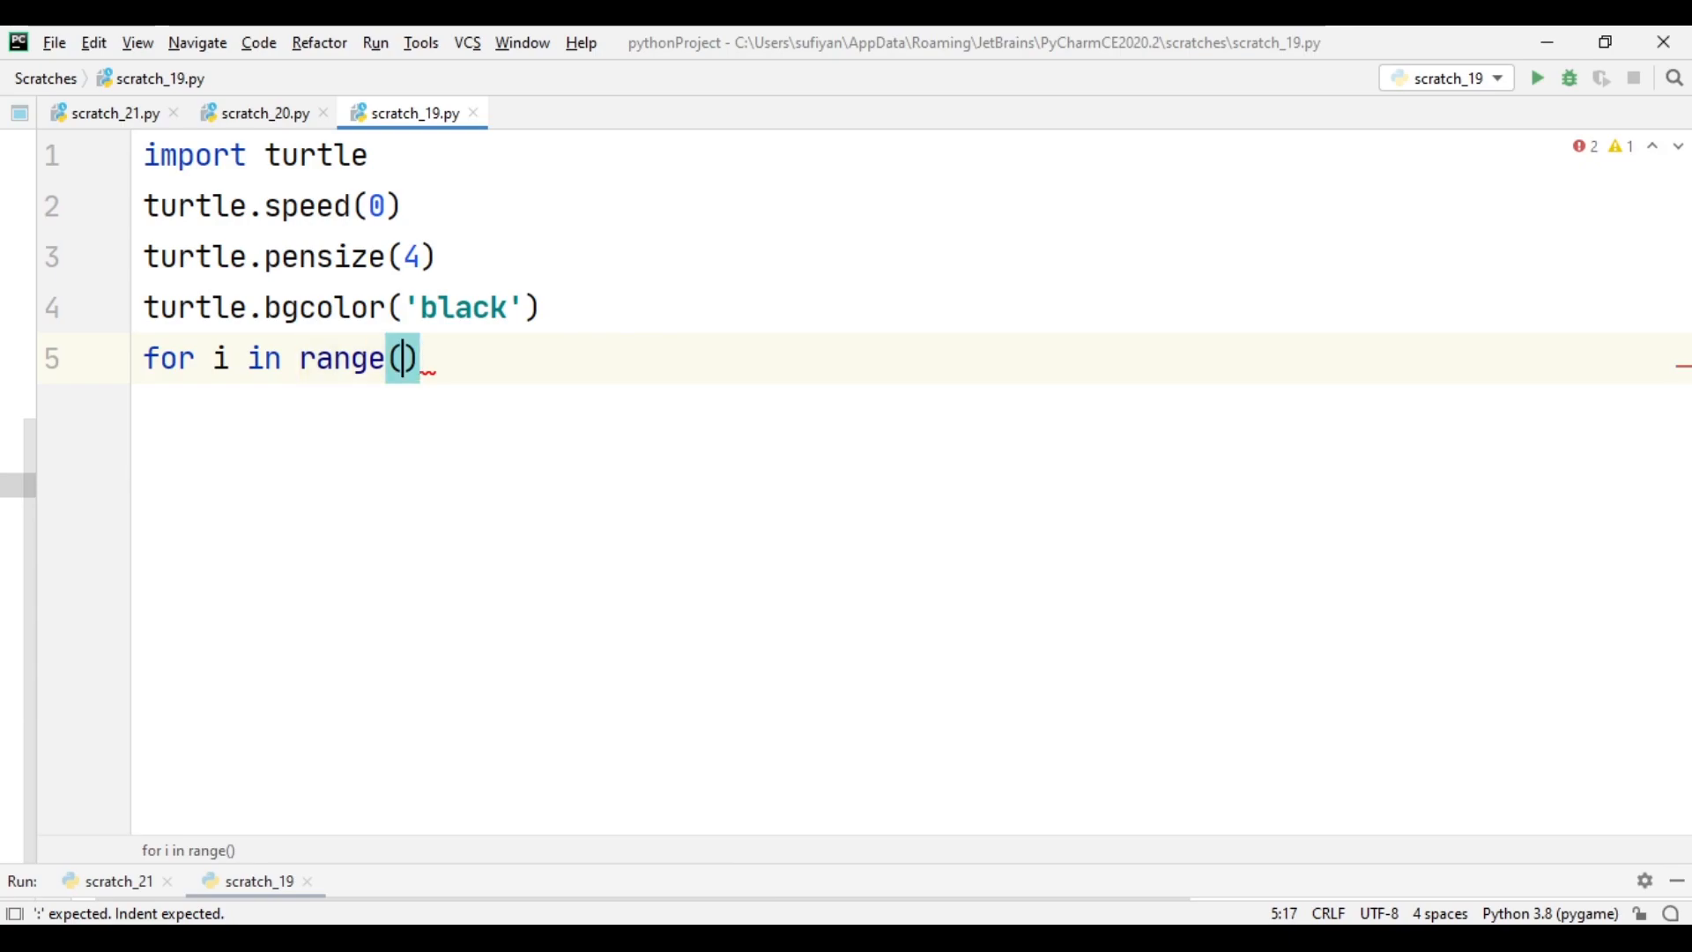
text(80)
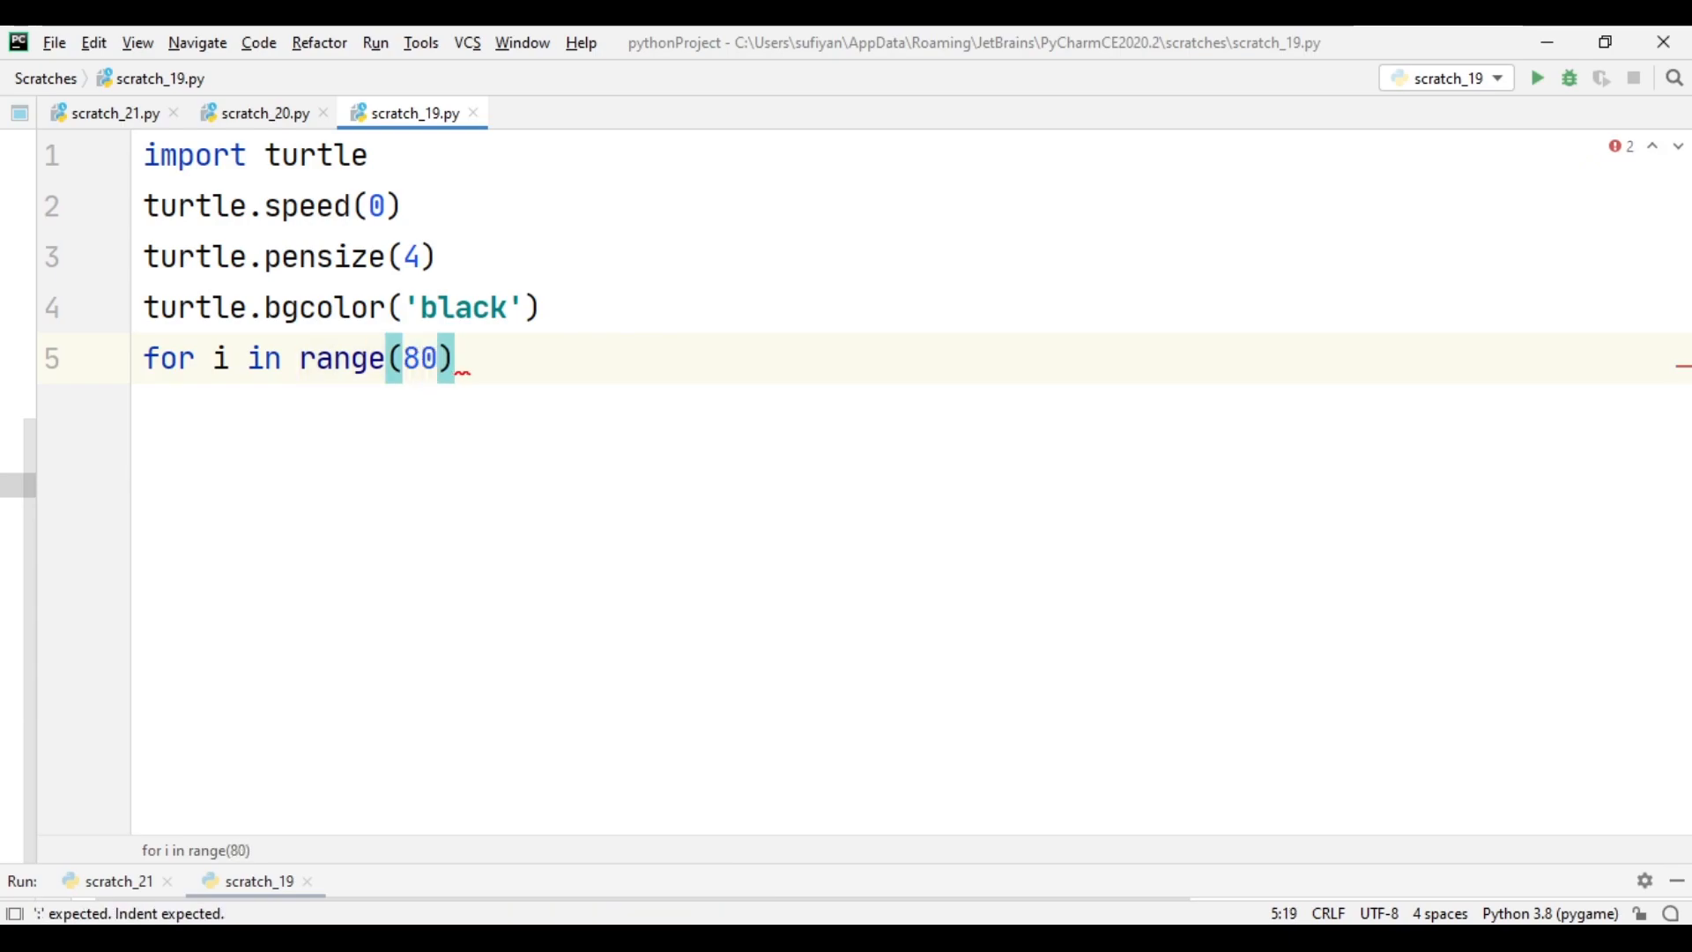
text(:)
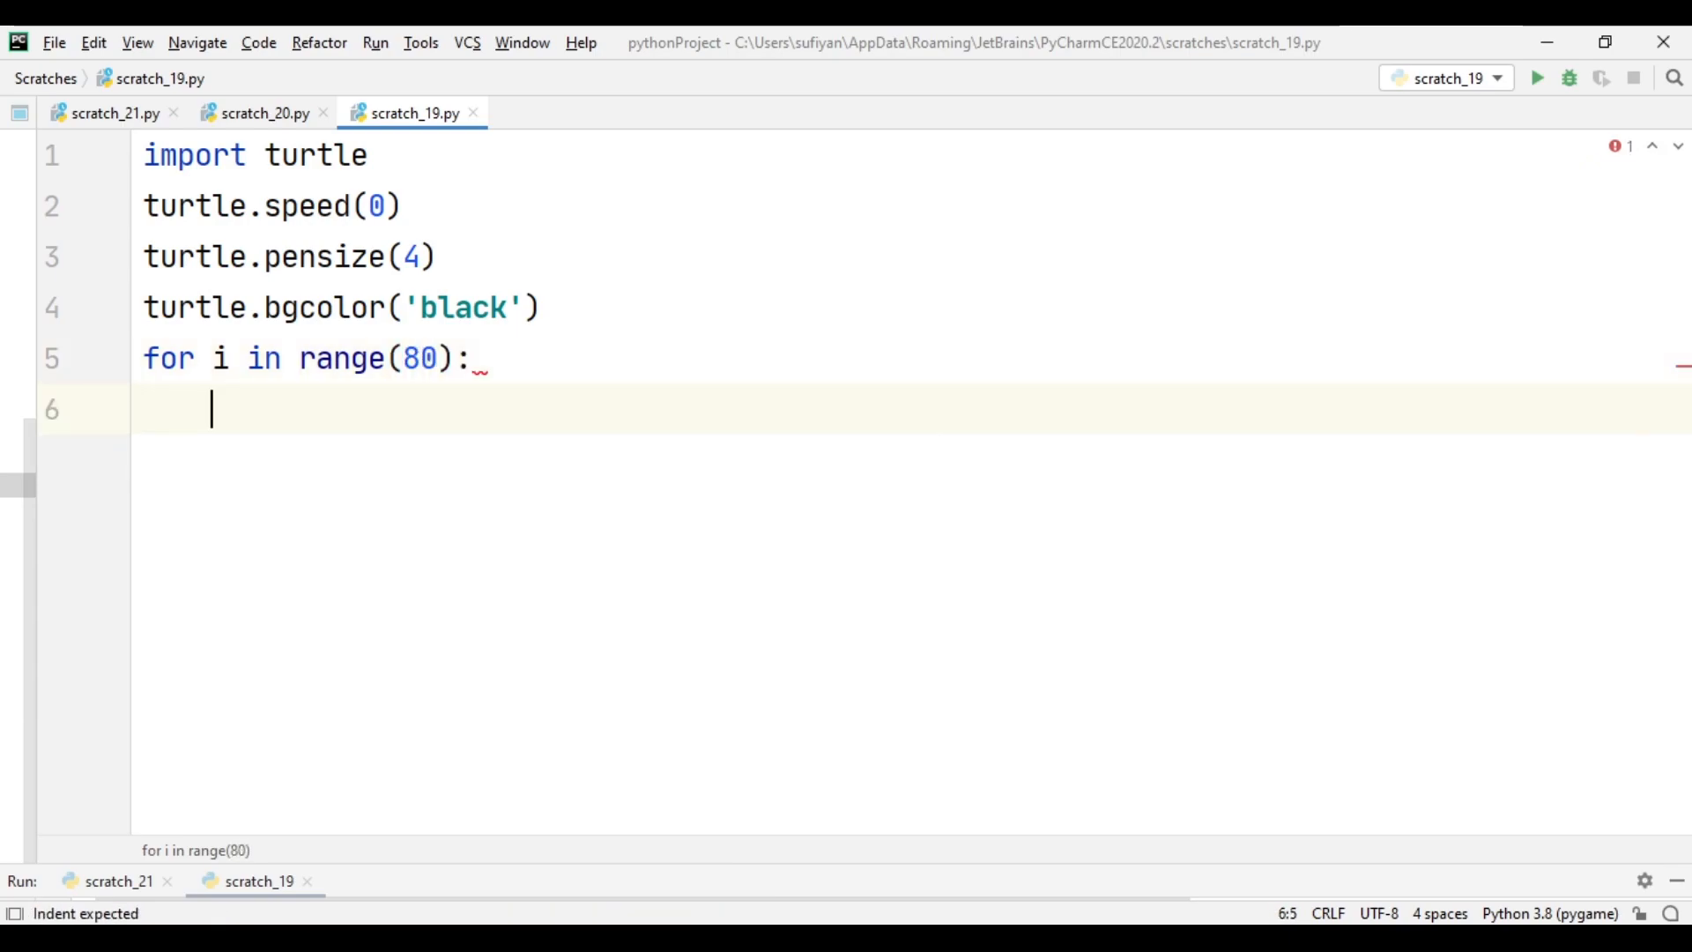
text(if i)
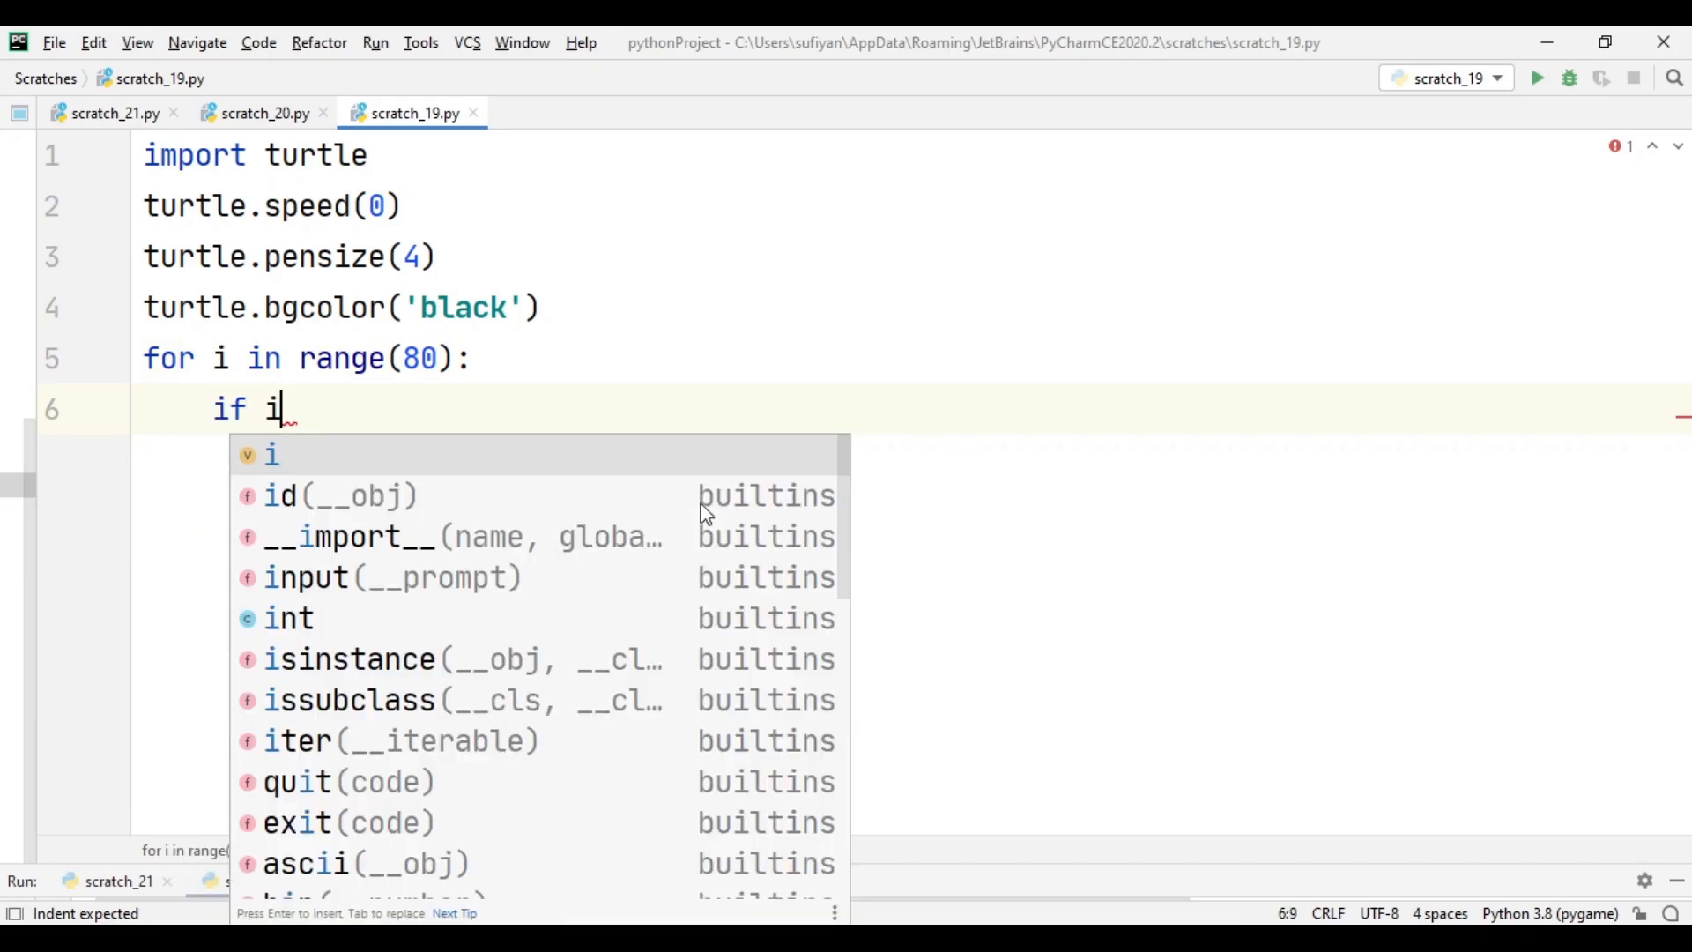
text(%2==0)
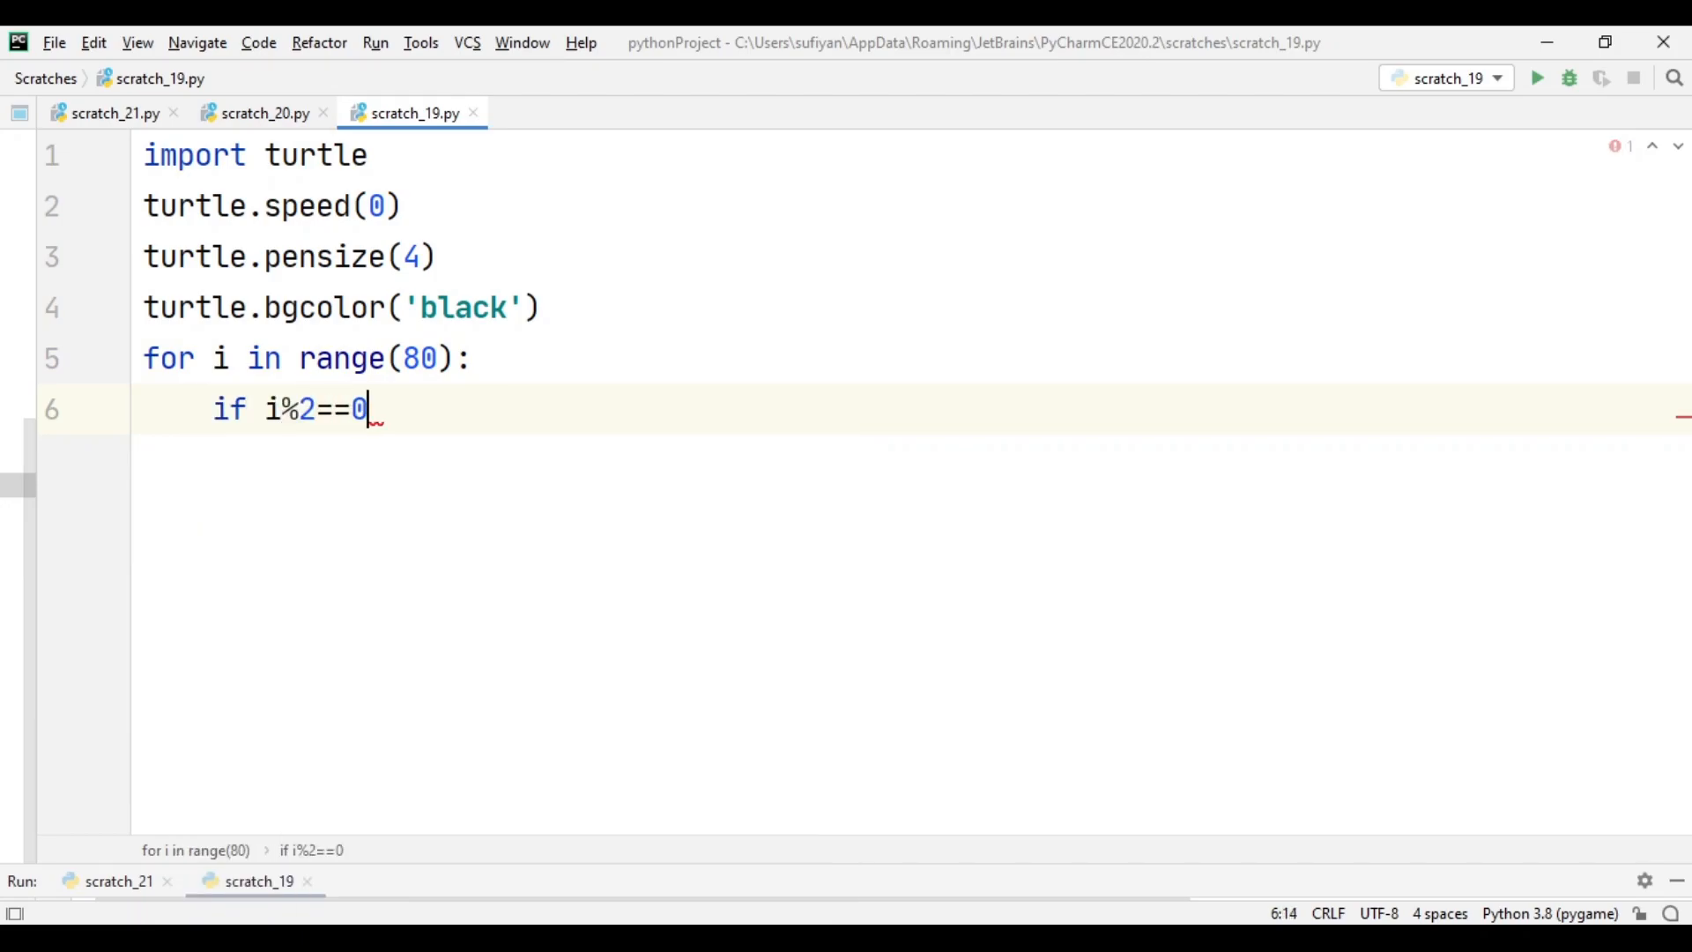
text(:)
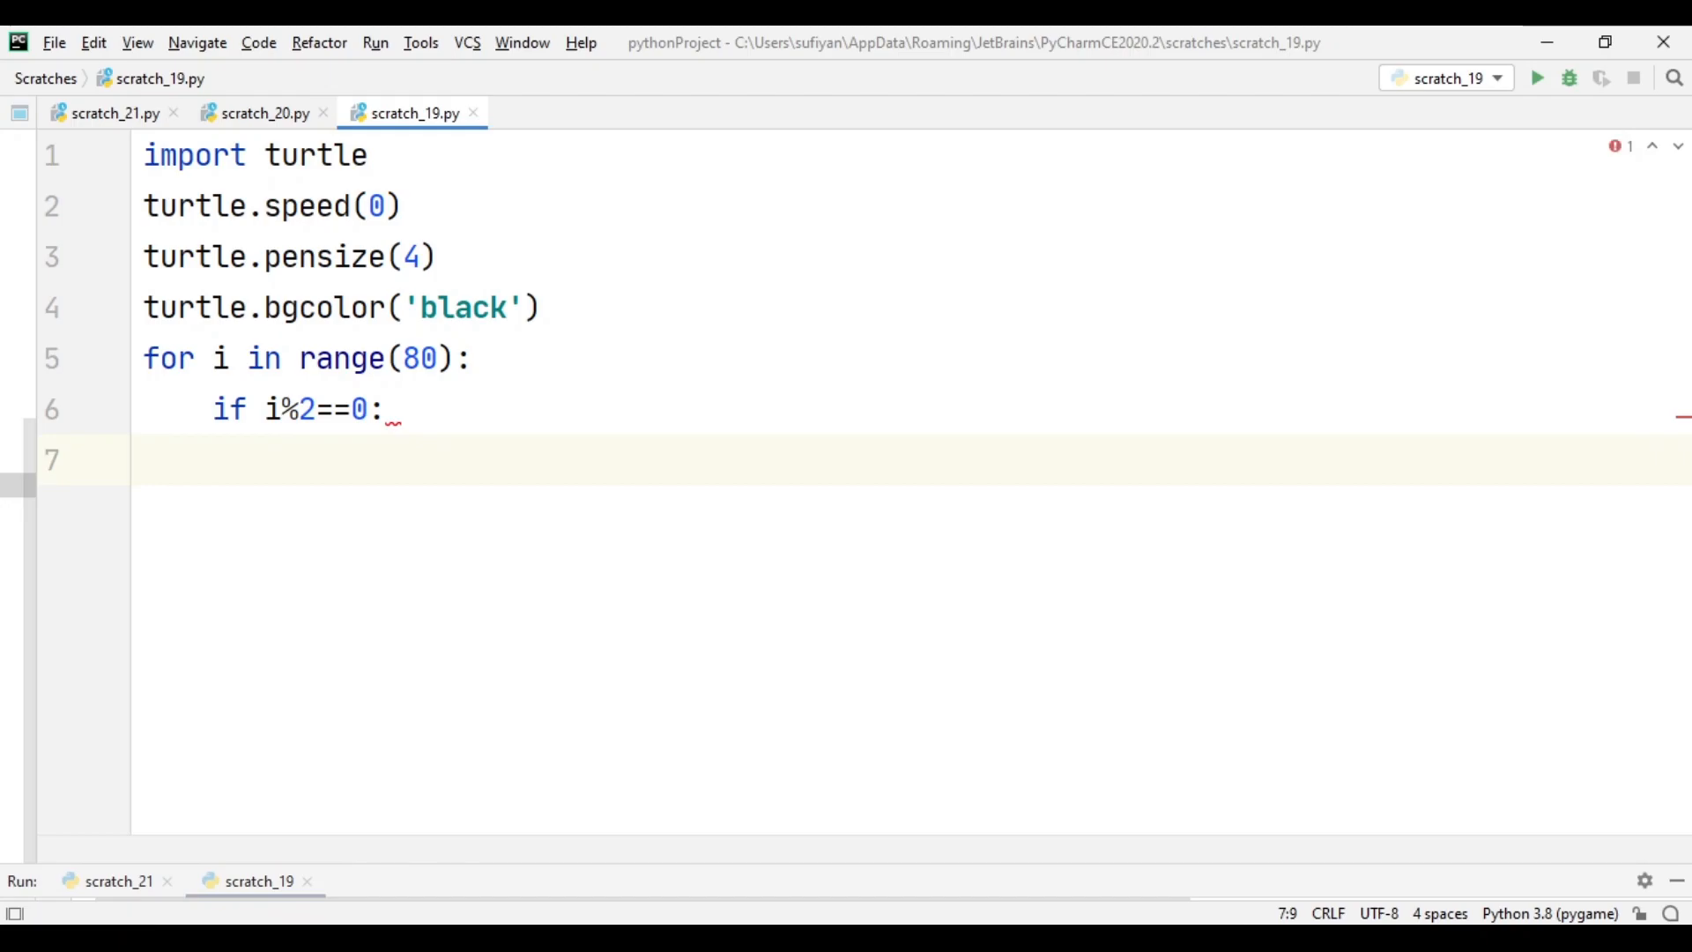
text(turtle.circle(1)
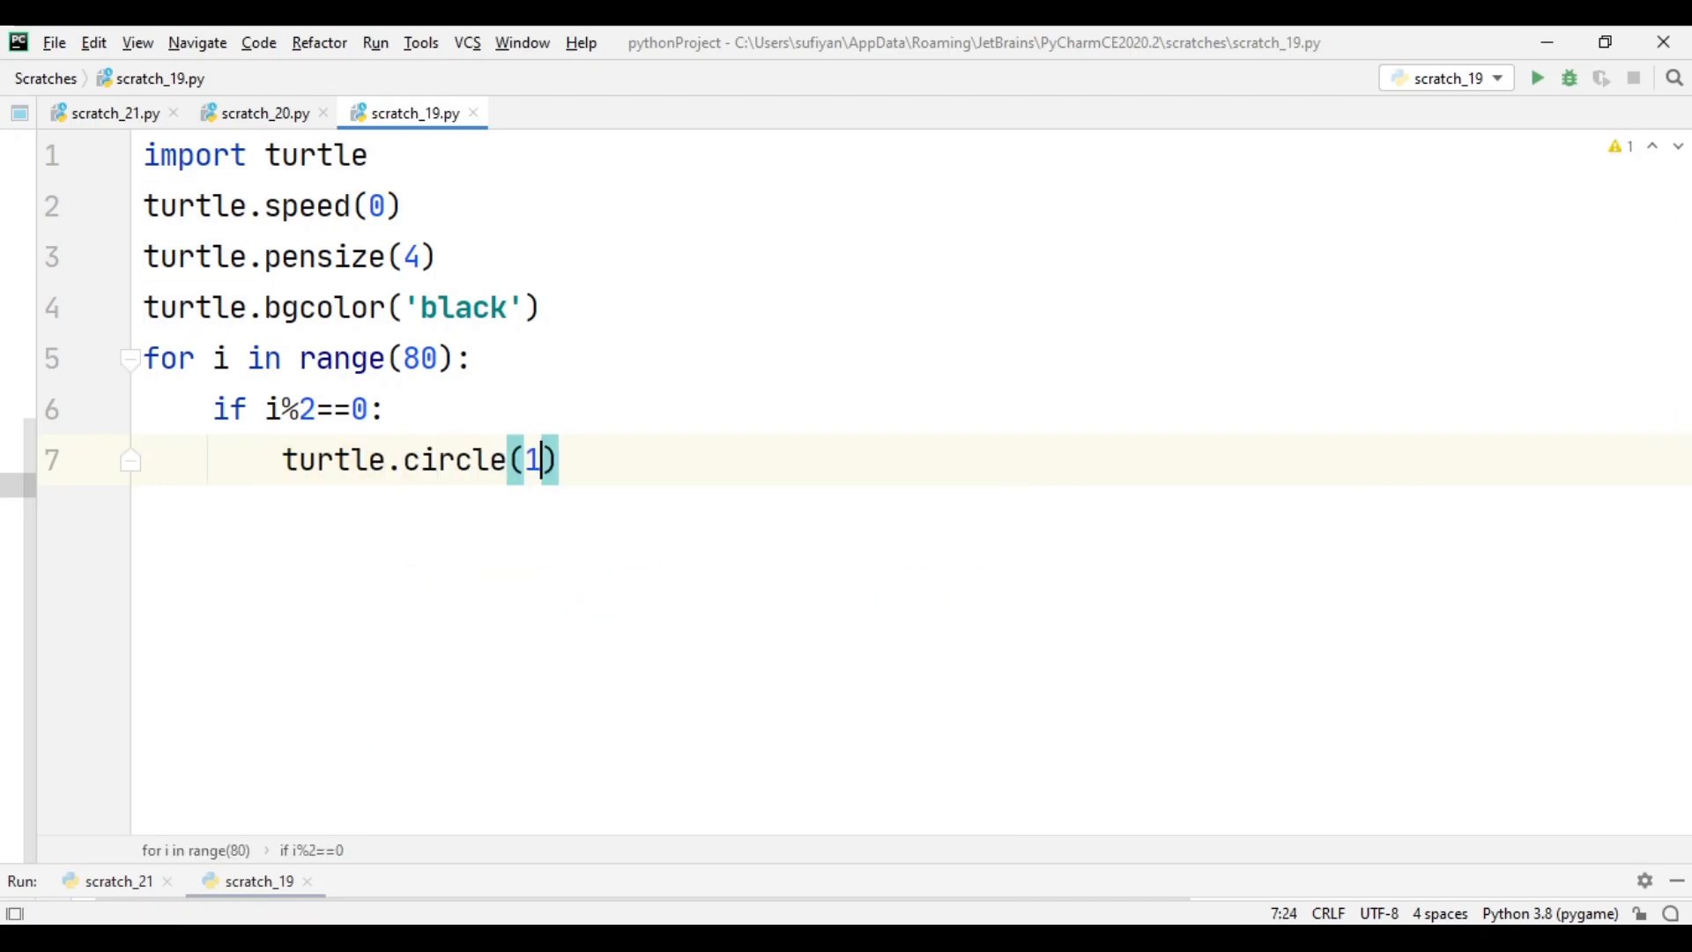
In the even branch add circle(150), color('yellow') and left(25), then begin else:.
text(50)
text(turtle)
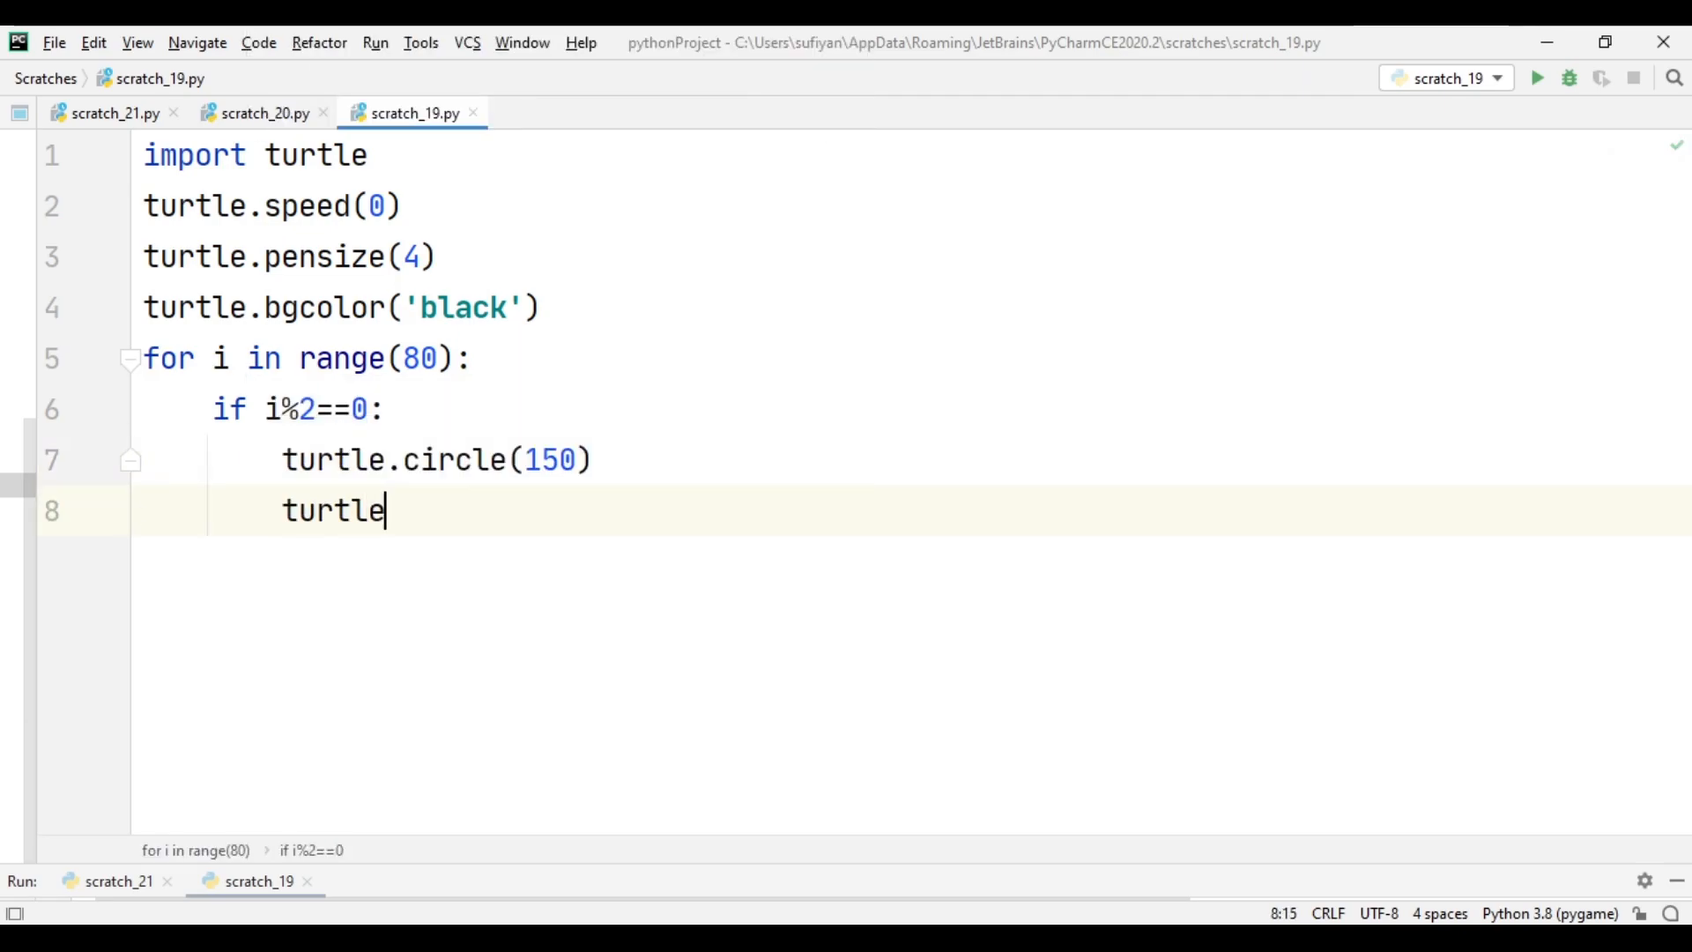
text(.colo)
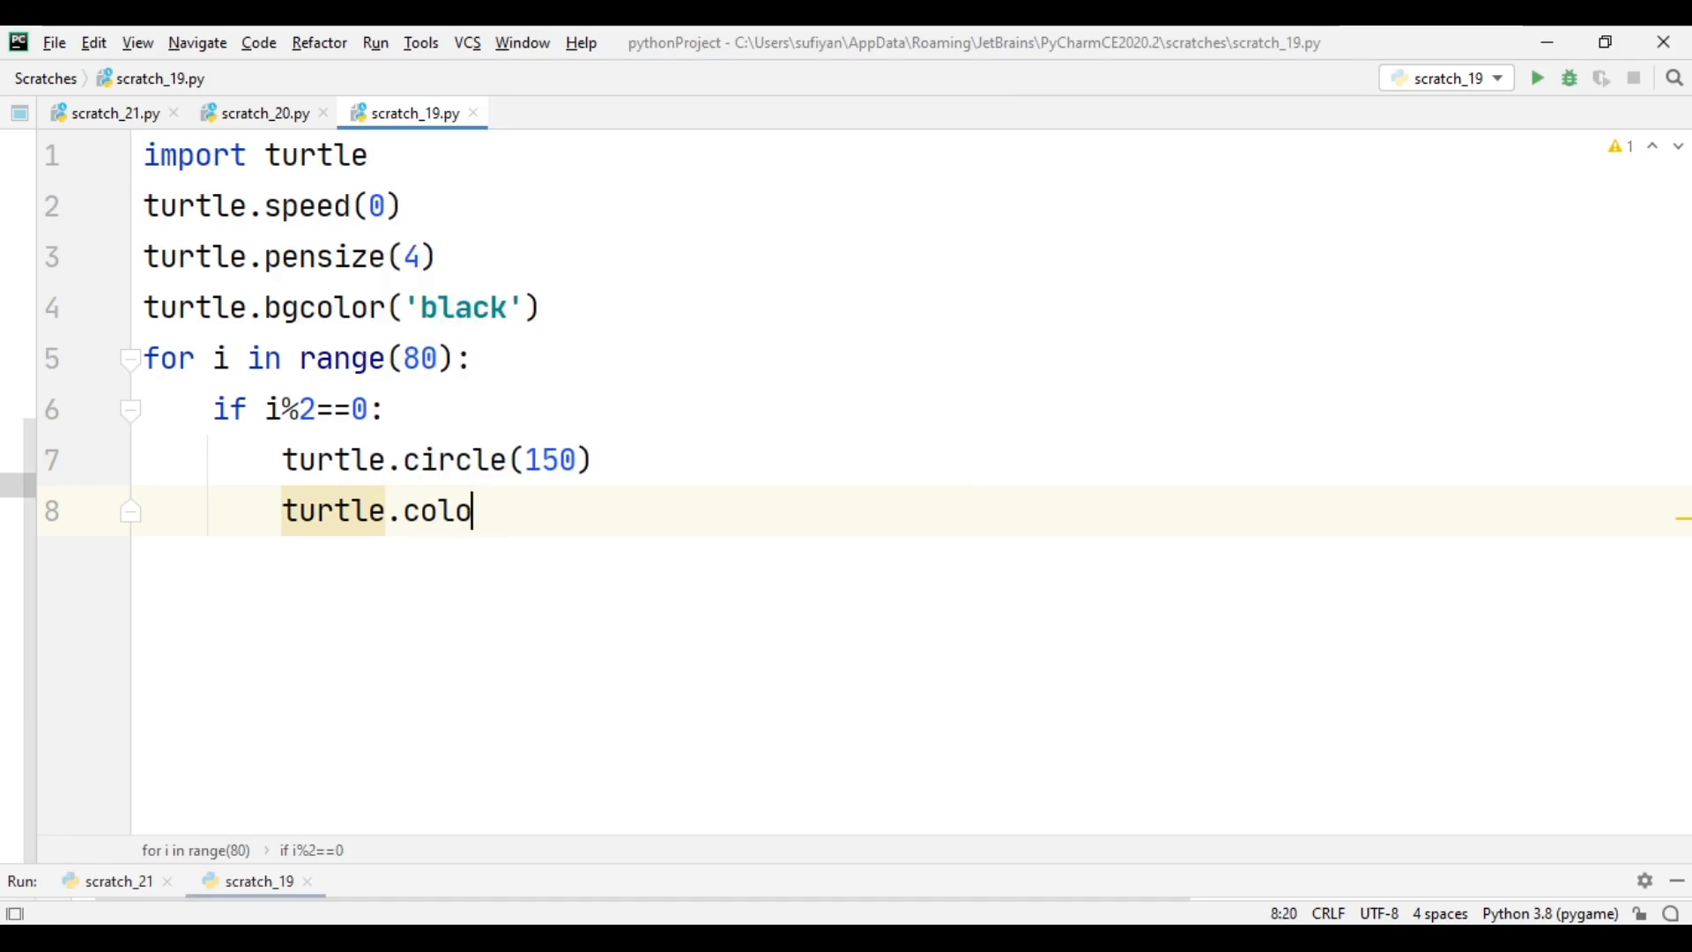
text(r('y'))
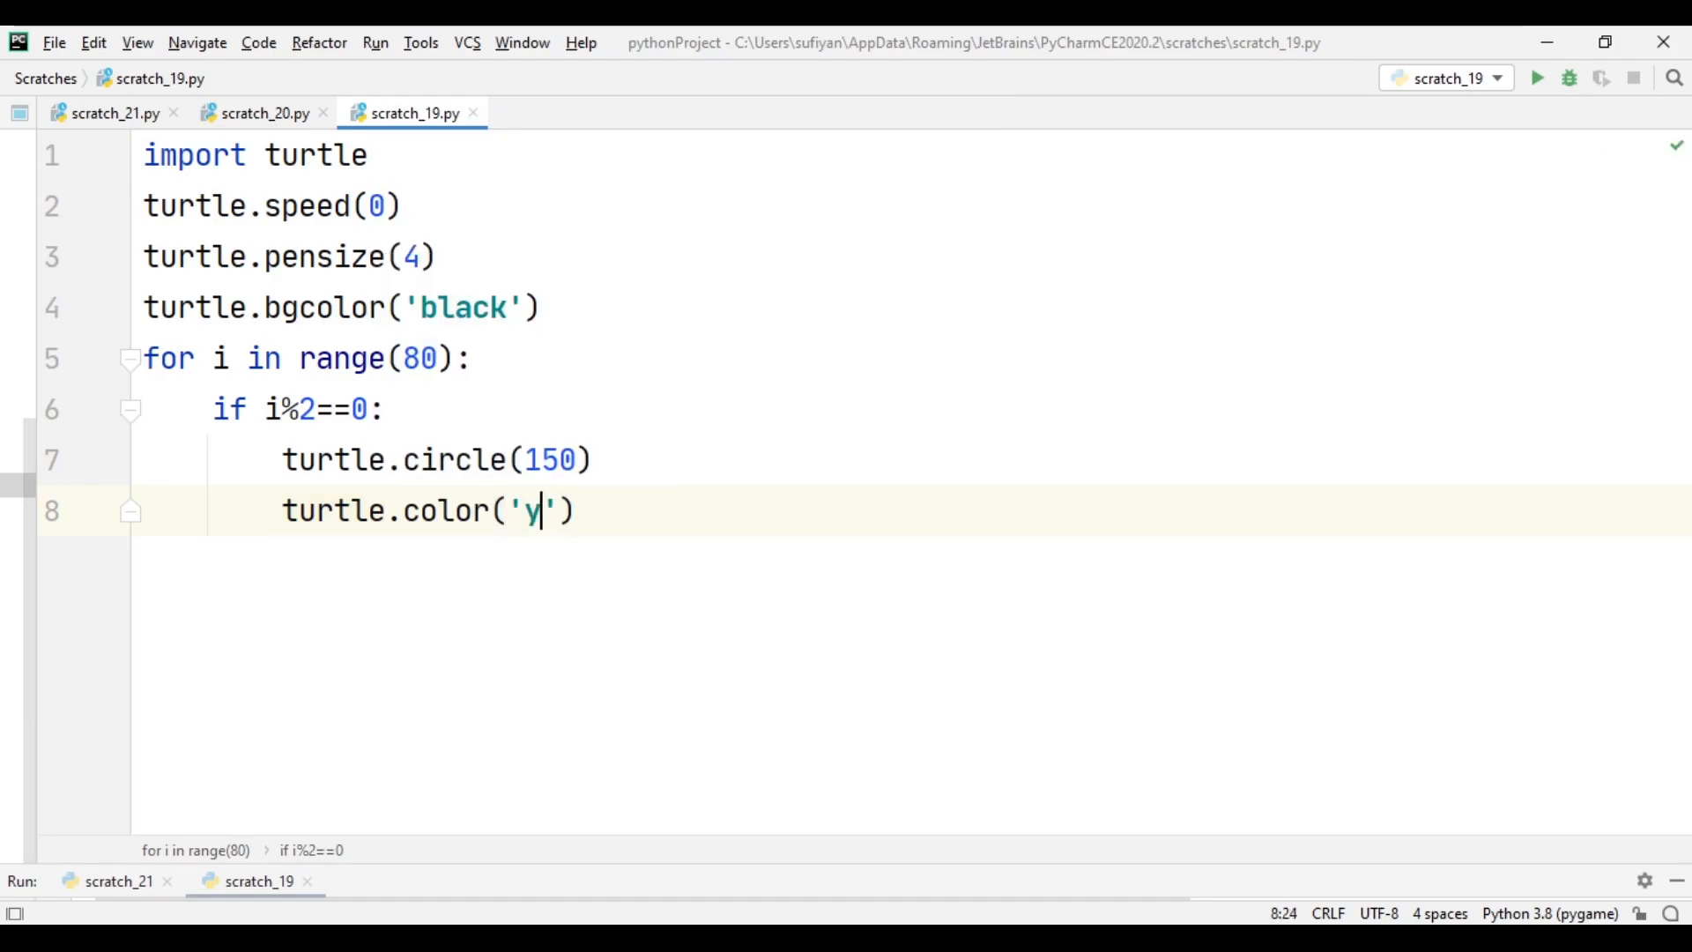
text(turtle.left)
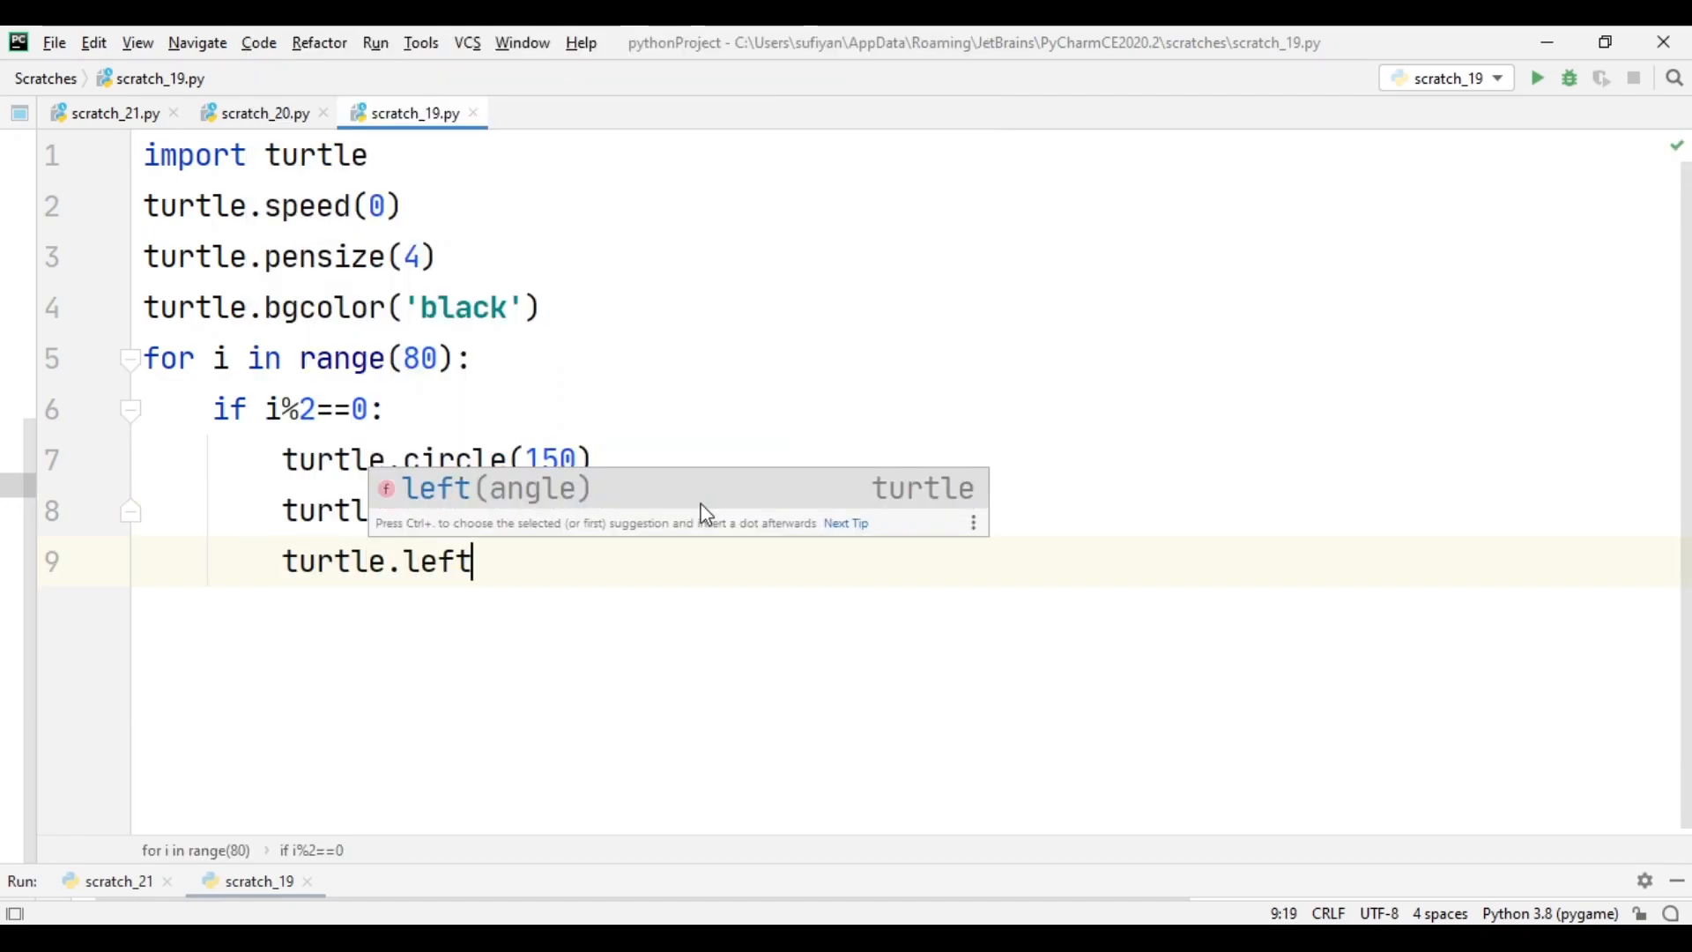
text((25))
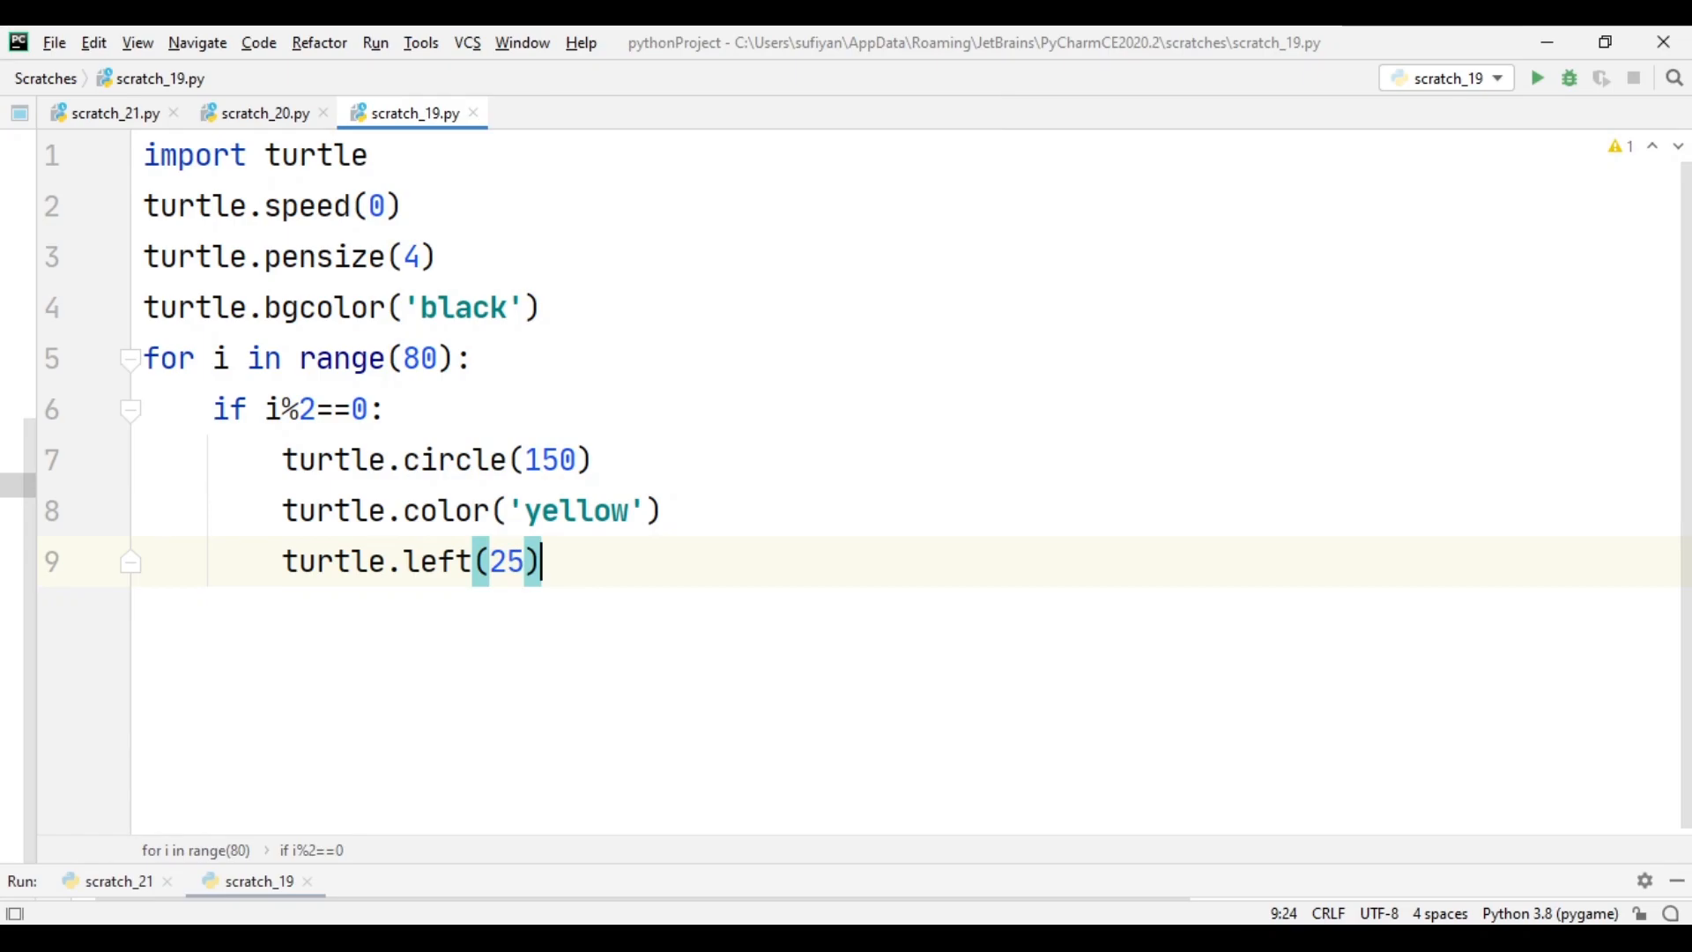
text(else:)
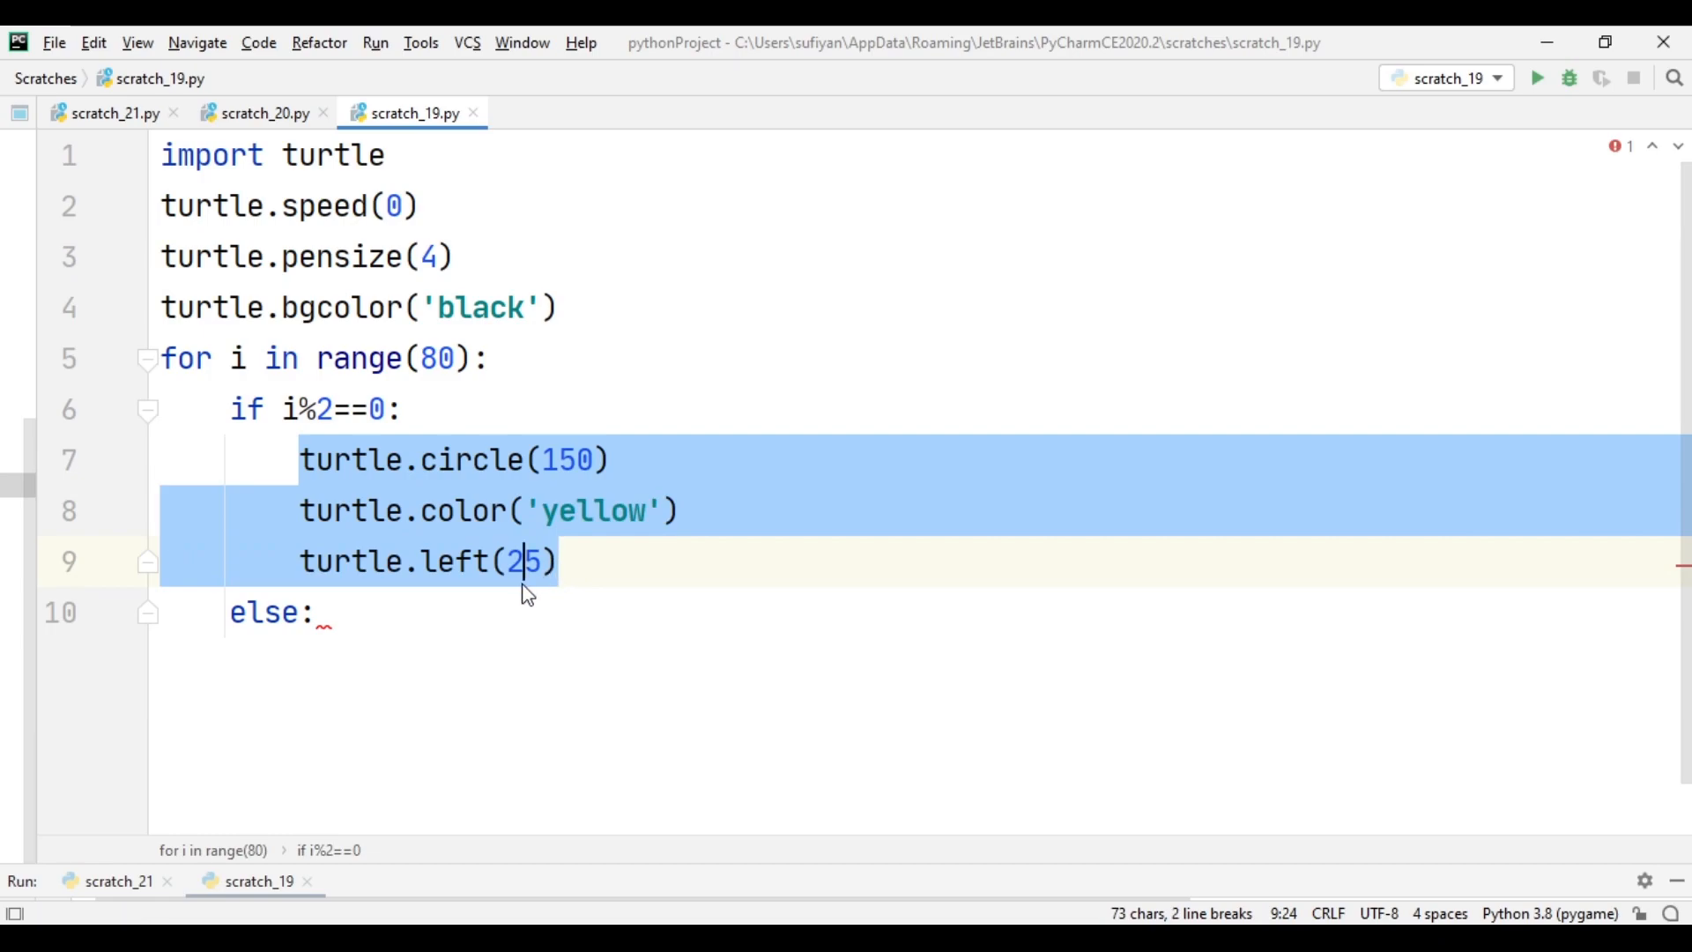
Paste the circle, colour and turn lines under else with the colour changed to 'red'.
key(ctrl+v)
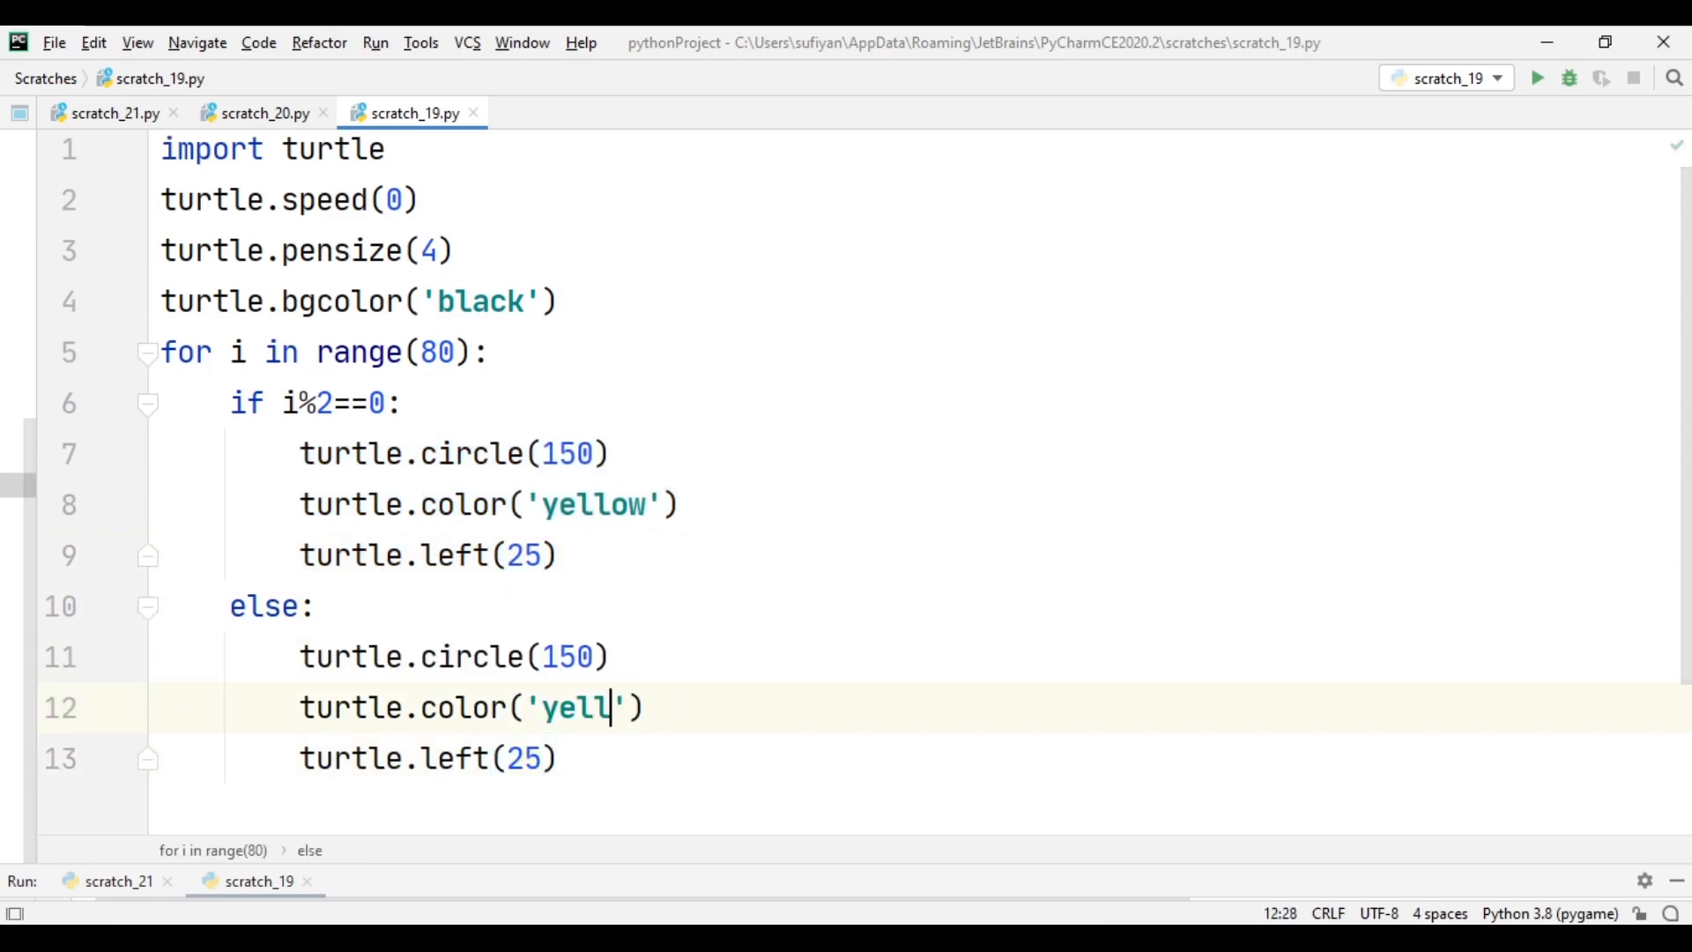
text(red)
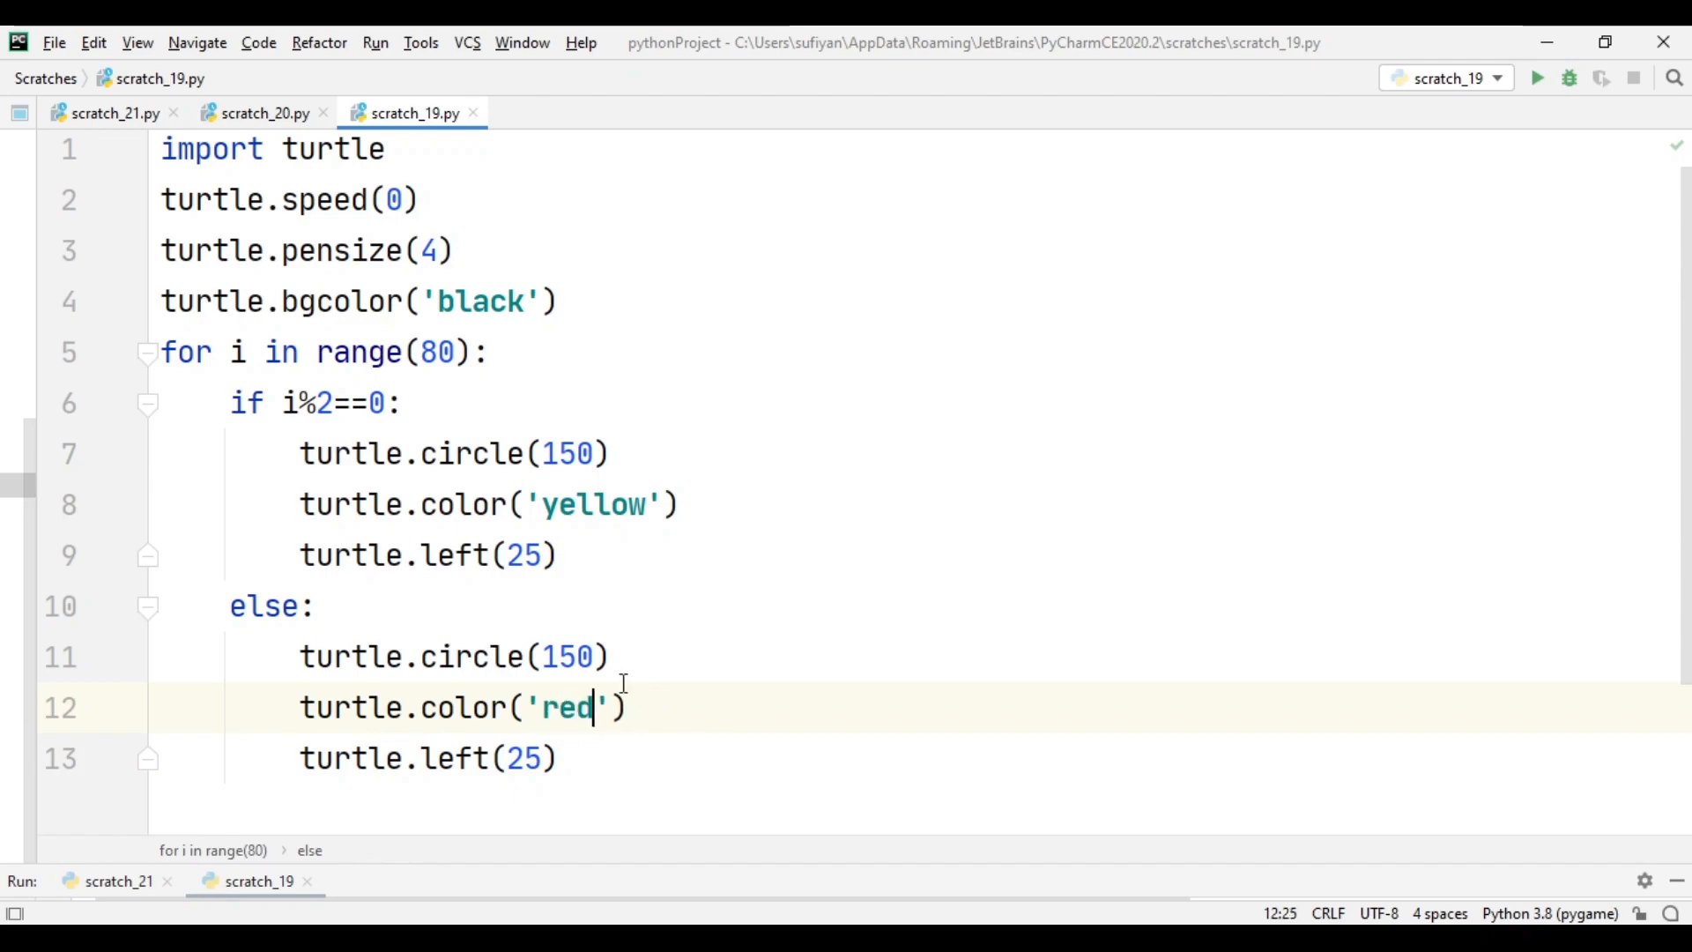
mouse_move(312, 403)
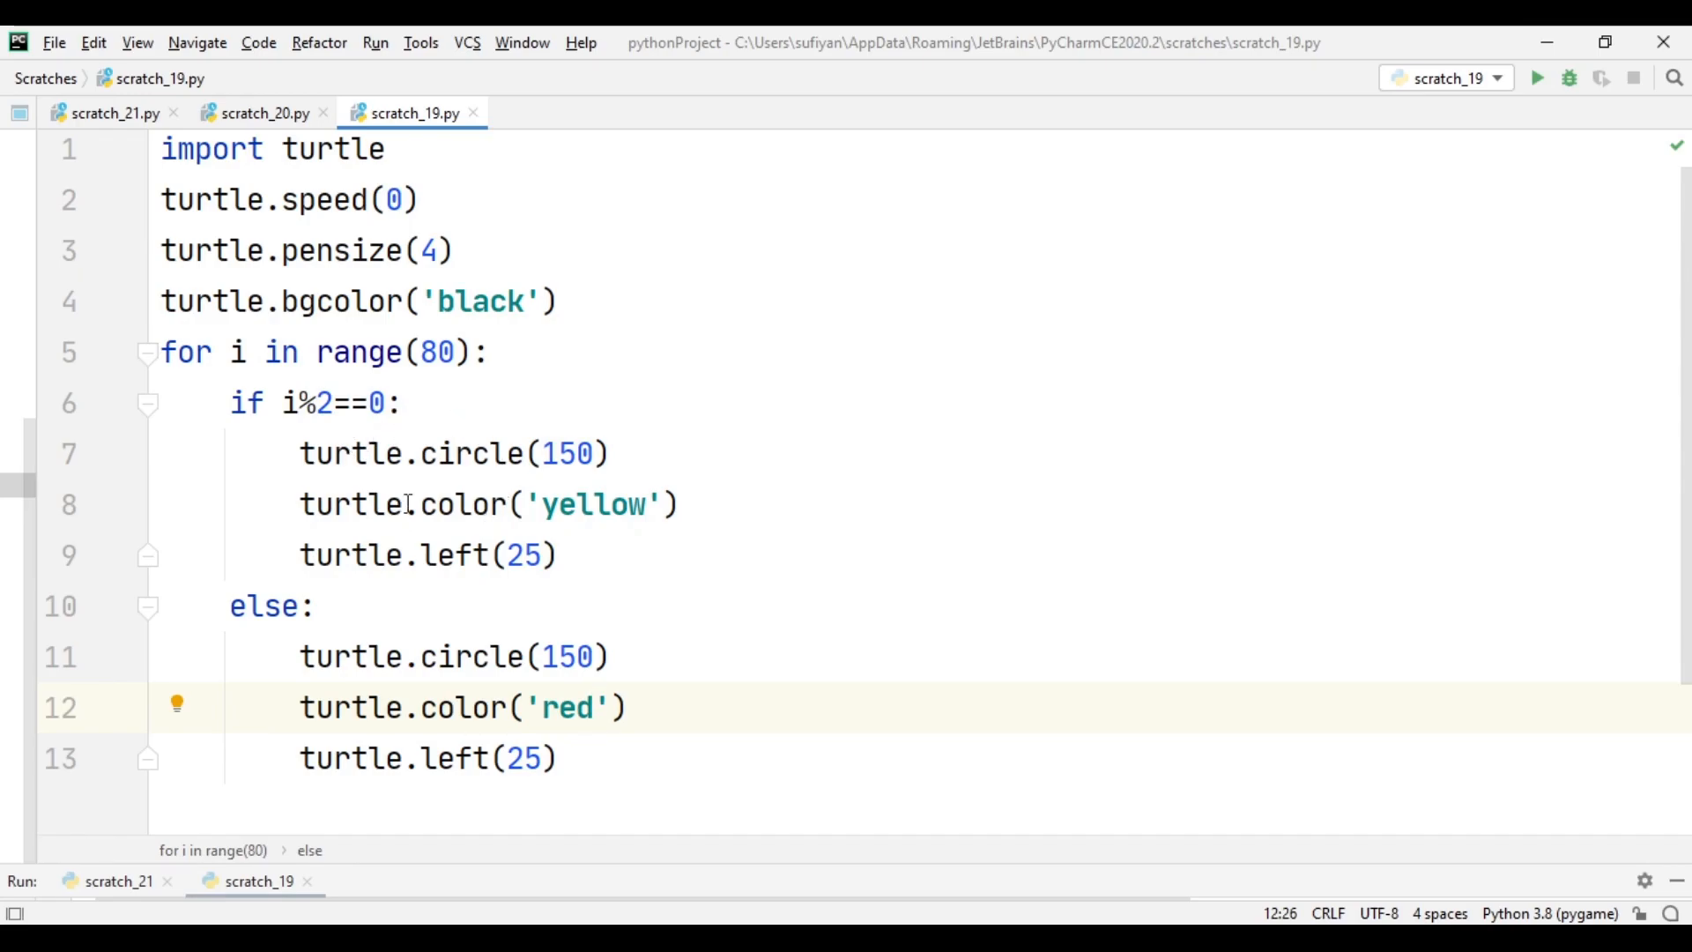
Add turtle.done() after the loop and run the script to draw the circles.
scroll(down, 3)
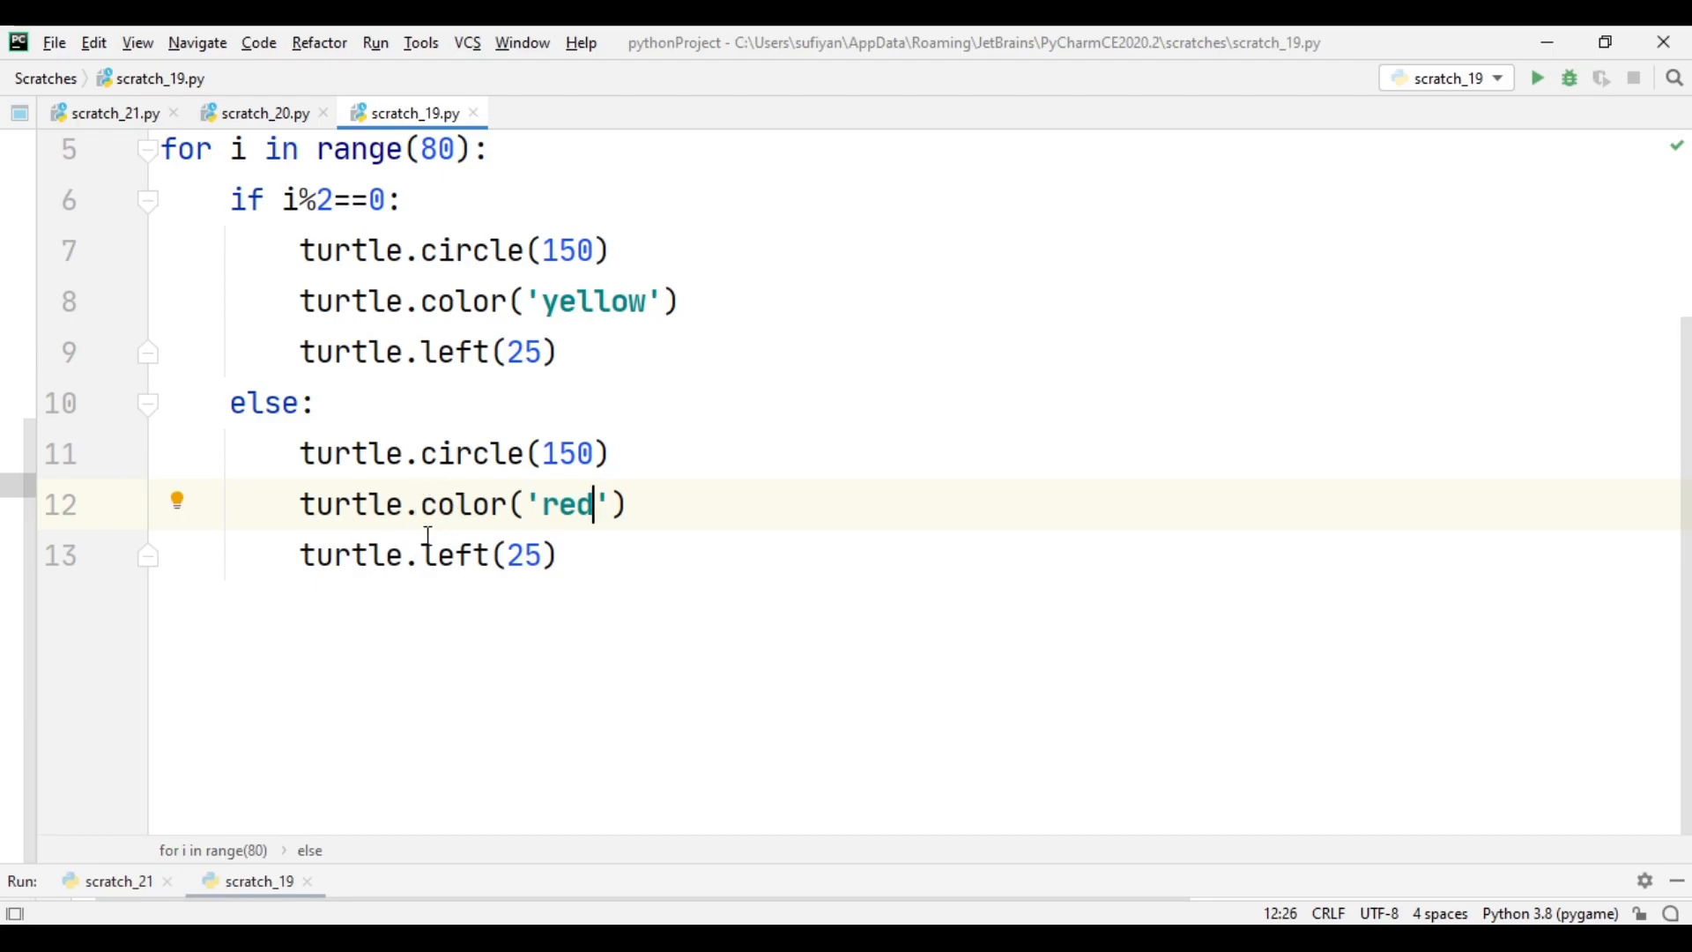
scroll(up, 3)
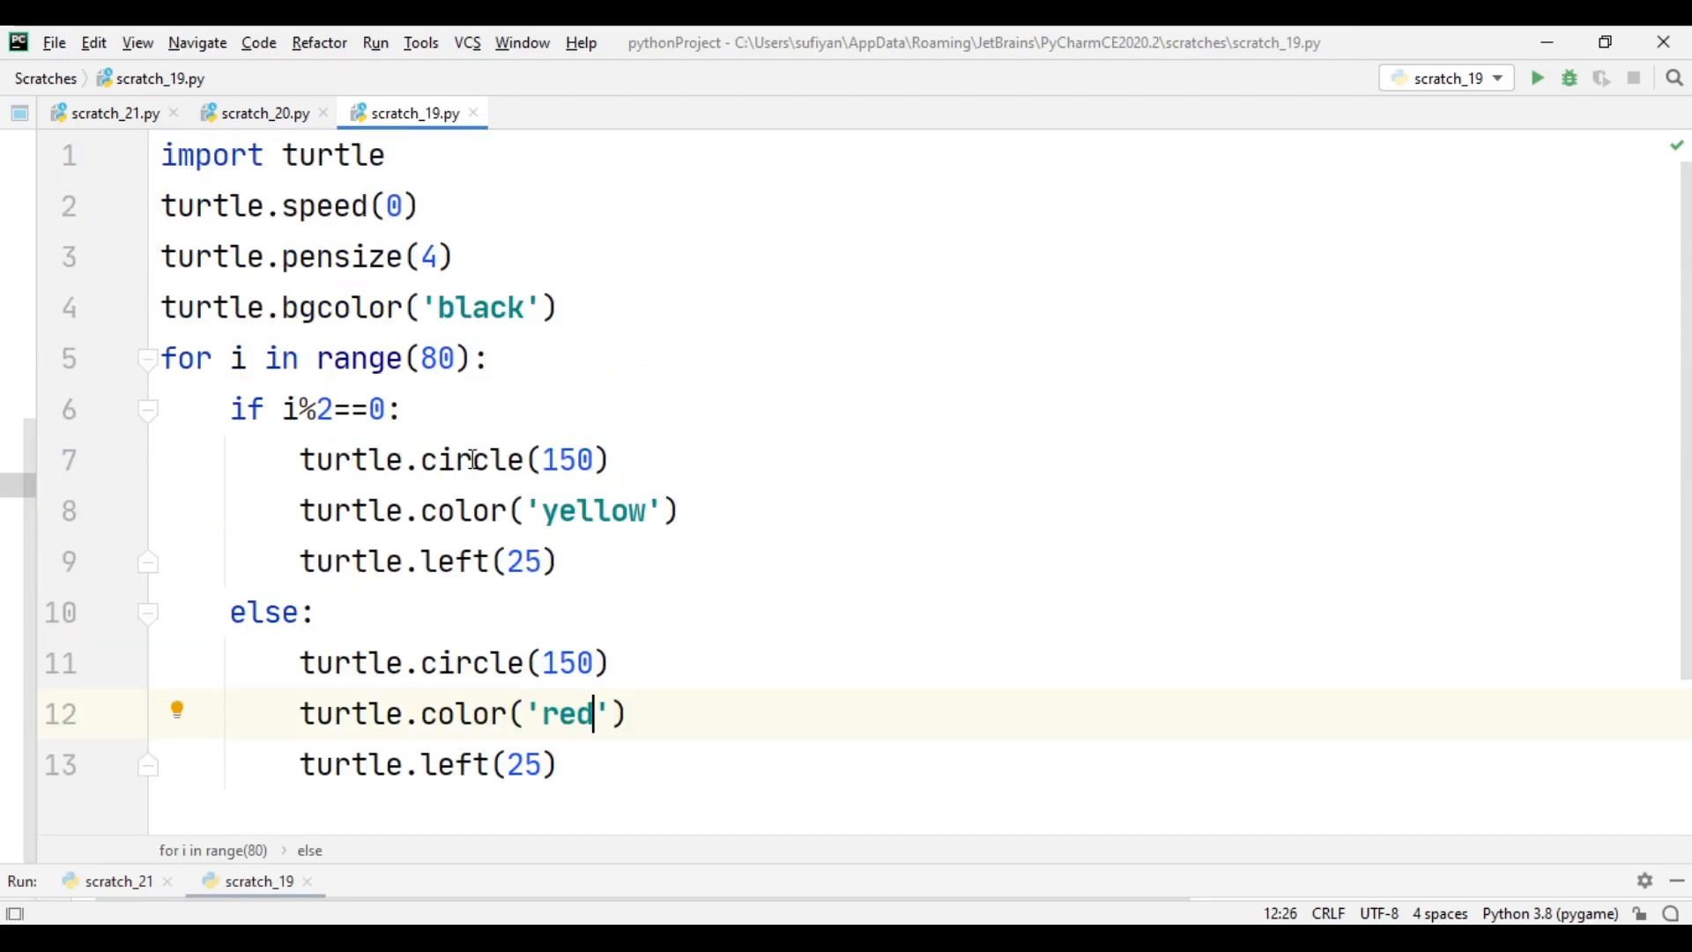
mouse_move(566, 626)
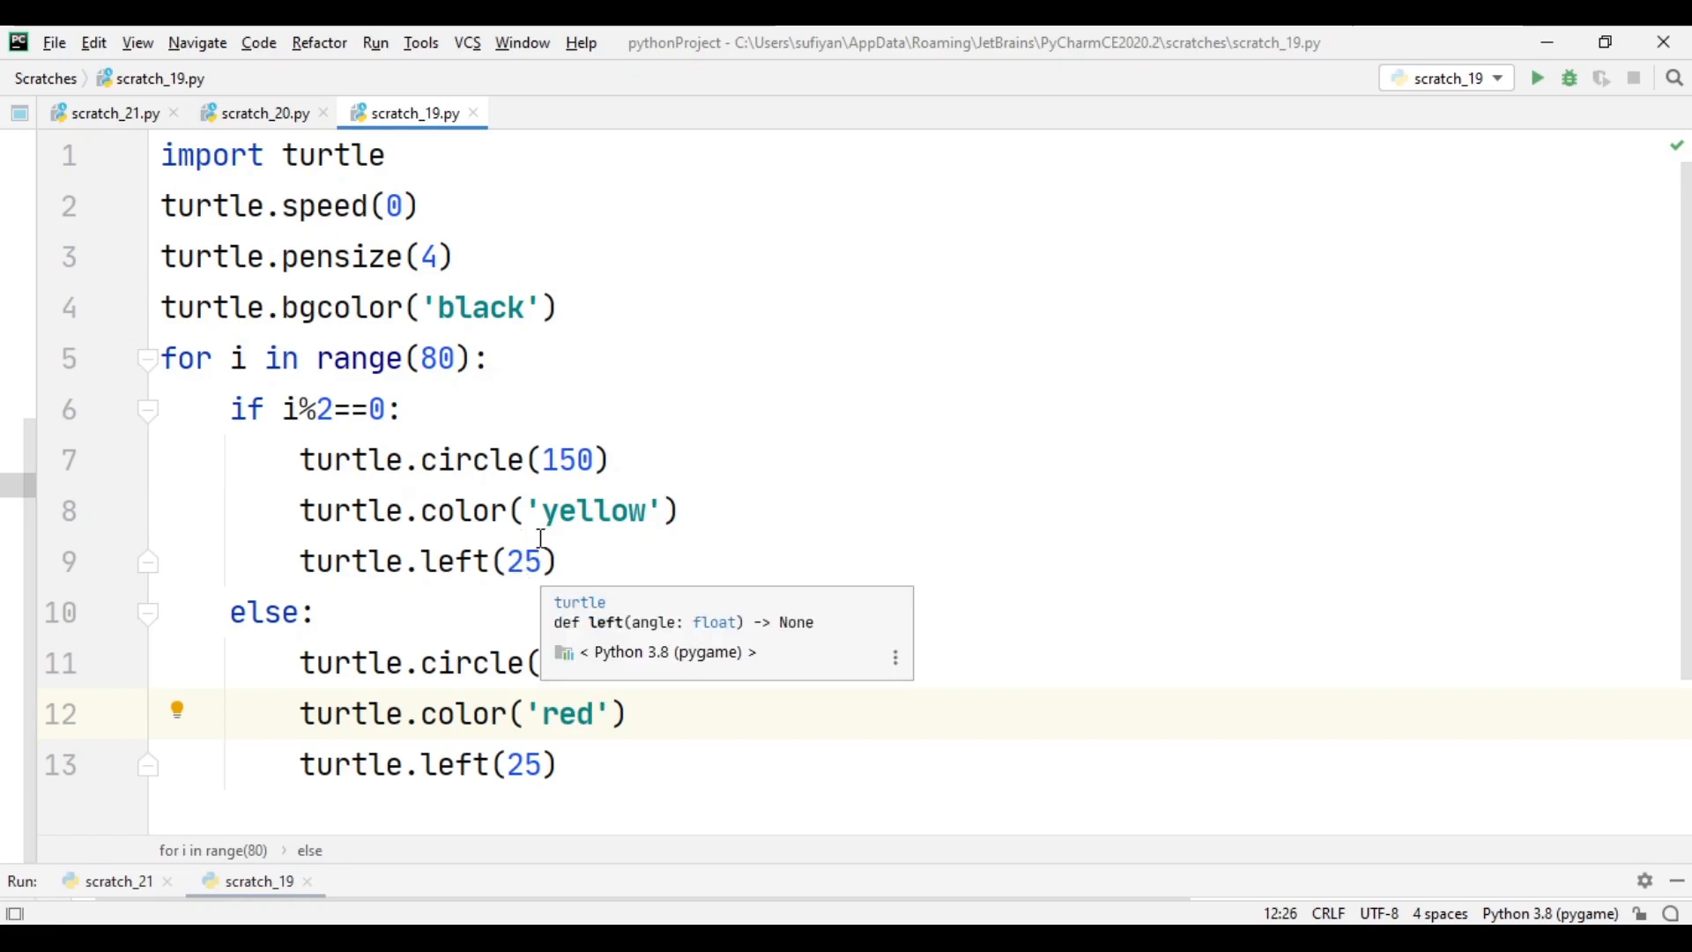
key(enter)
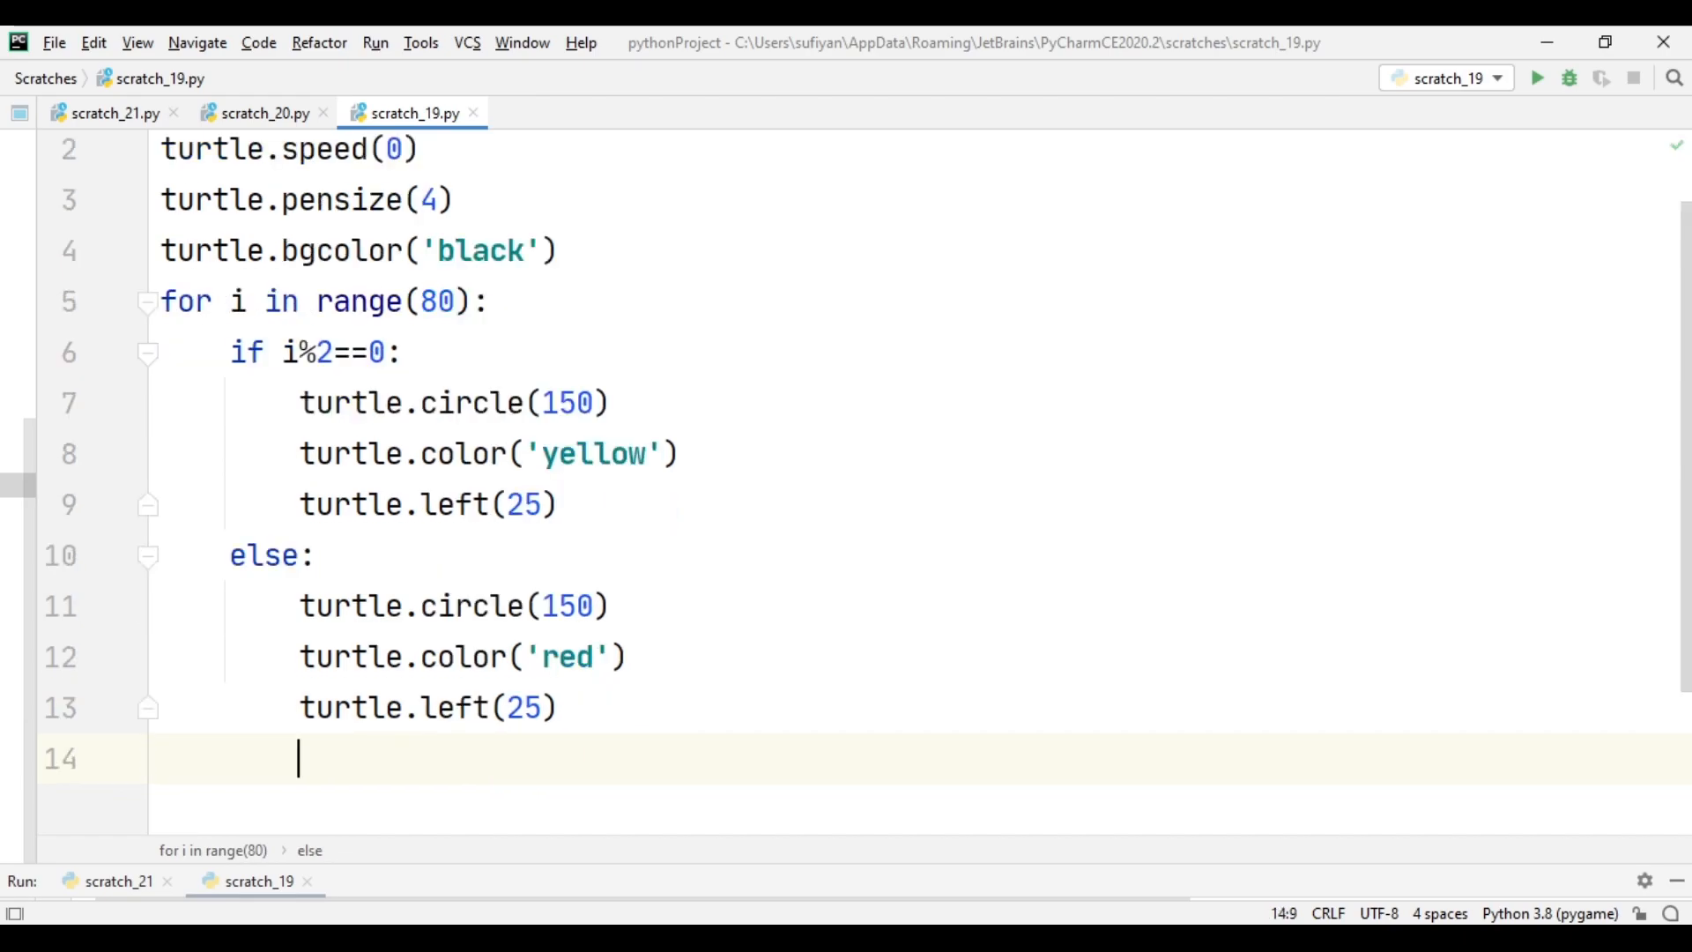
text(turtle.done()
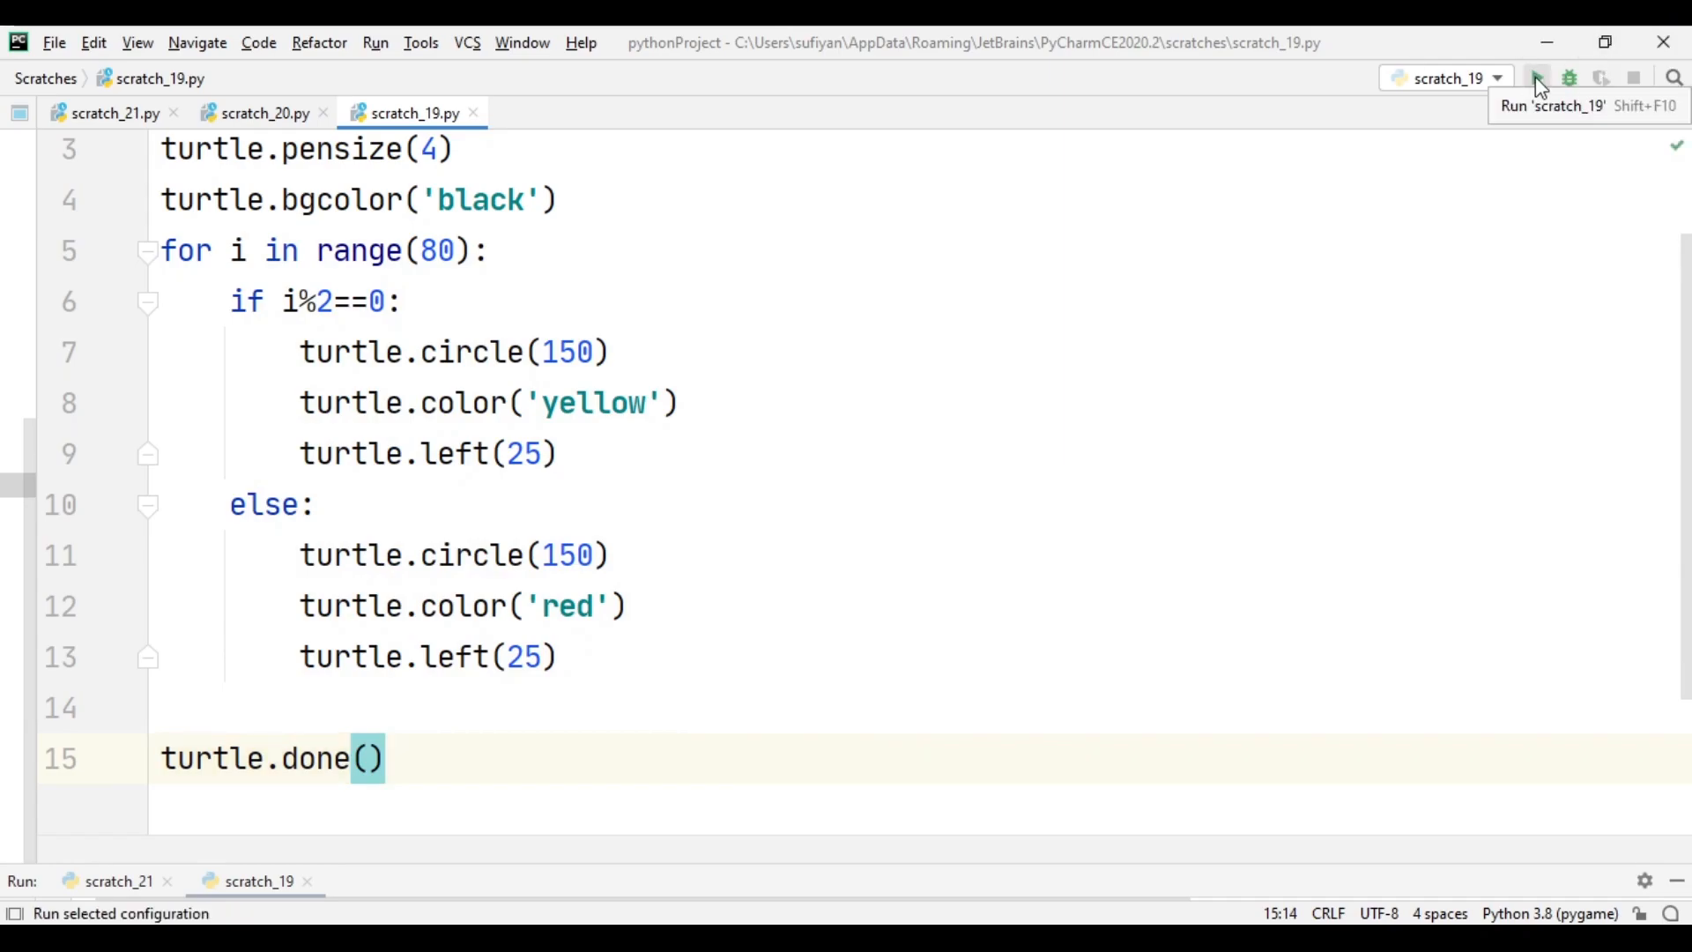
click(1537, 77)
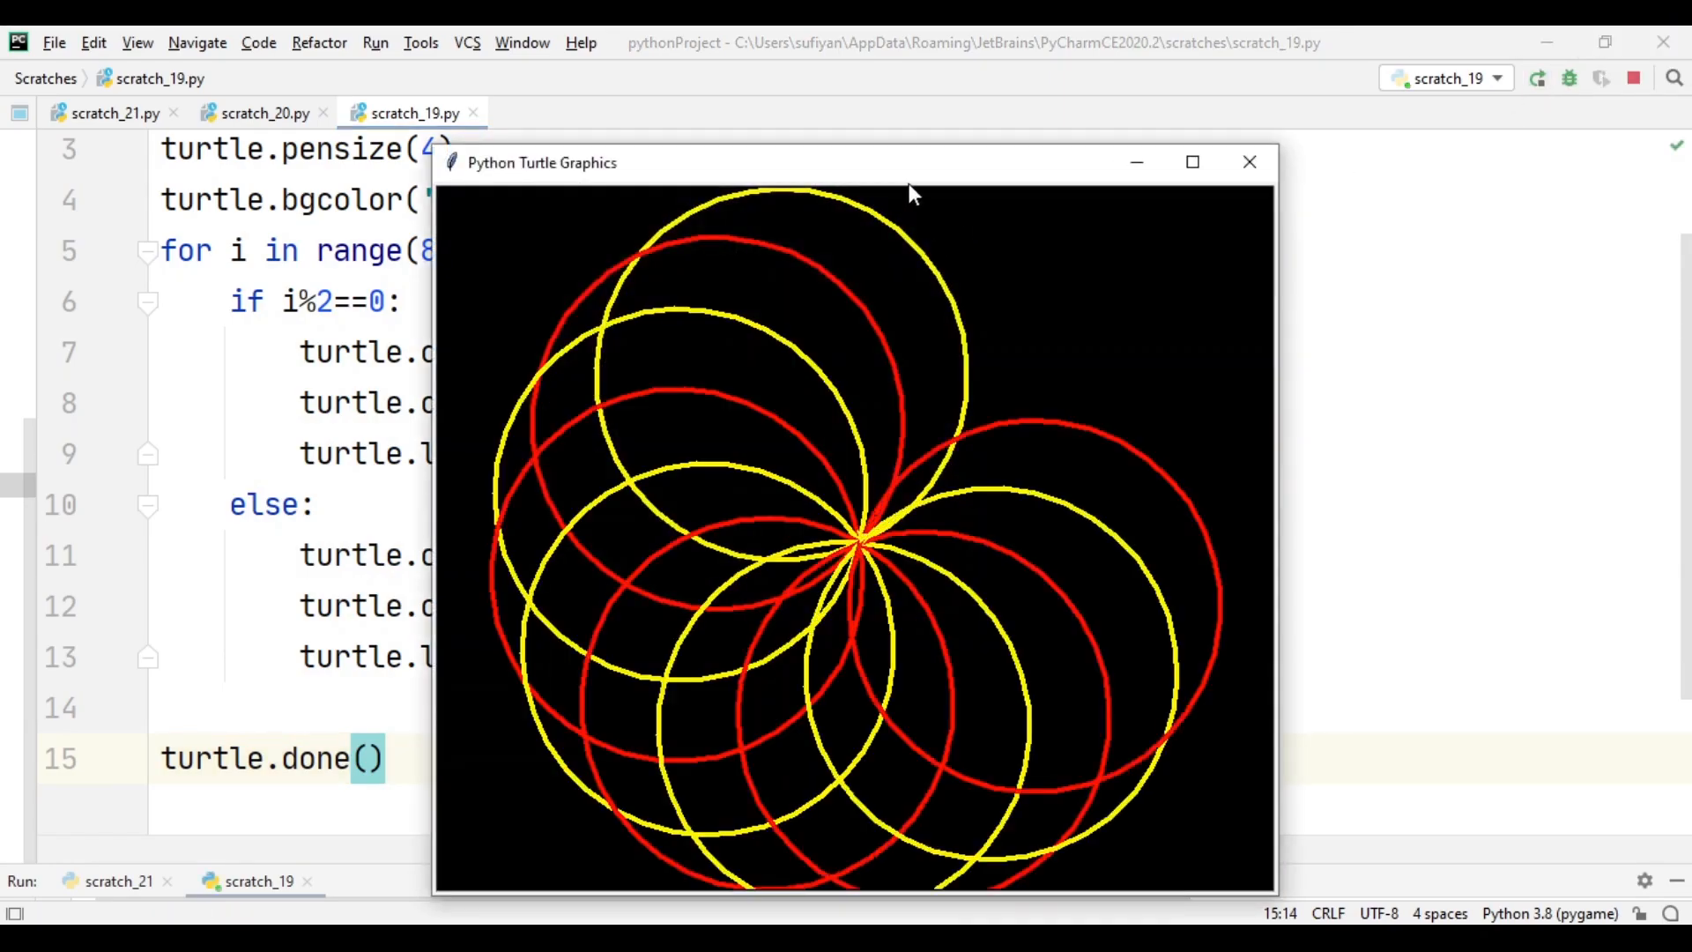